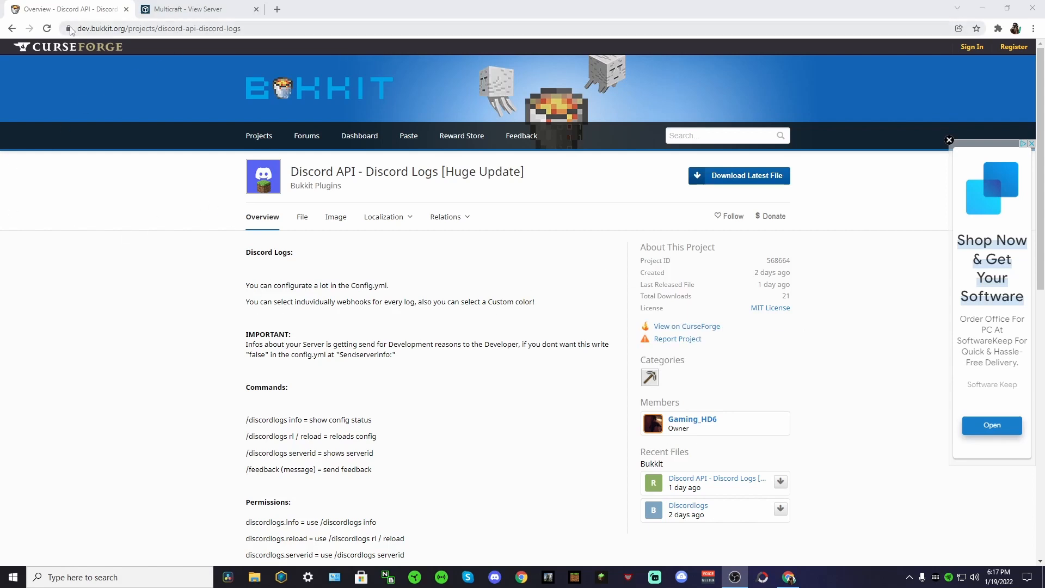
{"action": "mouse_move", "coordinate": [533, 230]}
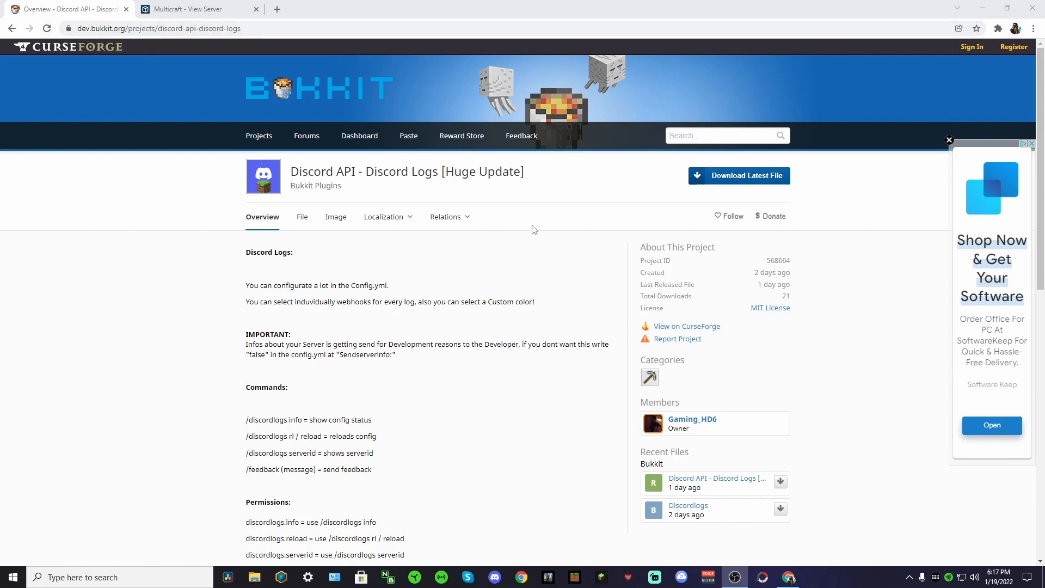
Step: Download the latest Discord Logs jar from dev.bukkit.org and save it to the desktop
{"action": "left_click", "coordinate": [739, 176]}
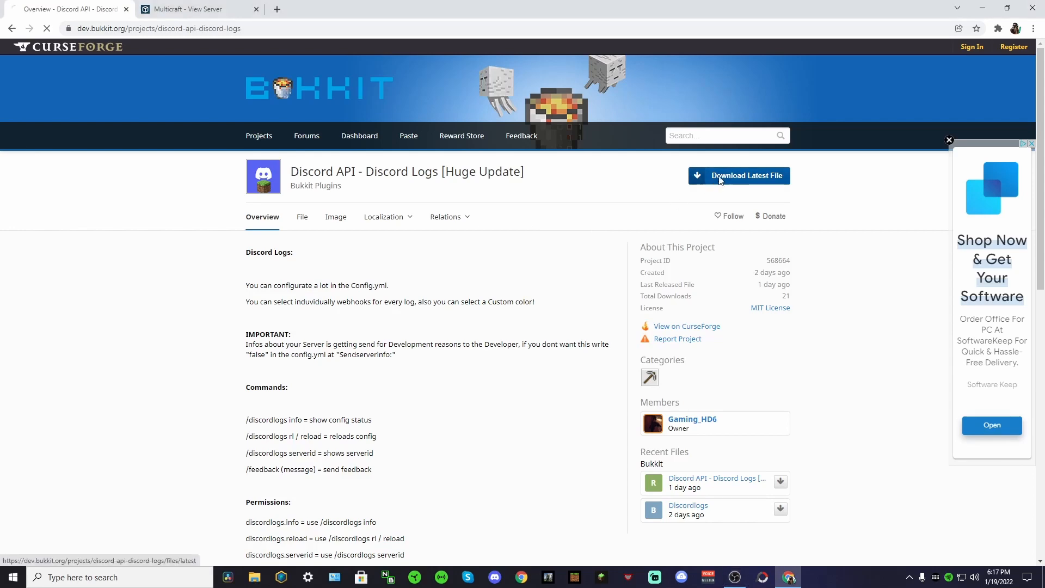
{"action": "left_click", "coordinate": [738, 175]}
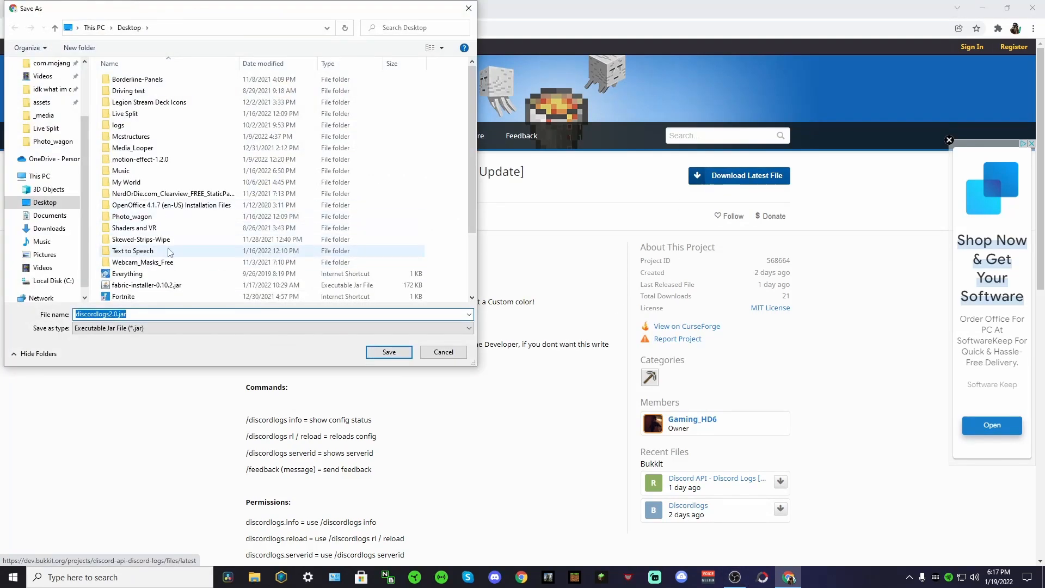
{"action": "left_click", "coordinate": [389, 351]}
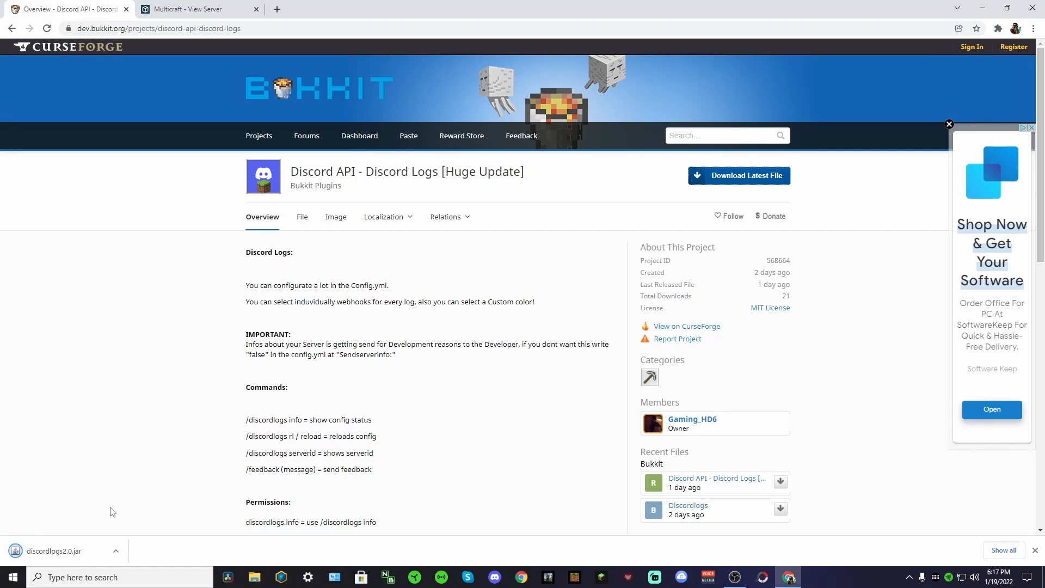
{"action": "mouse_move", "coordinate": [196, 503]}
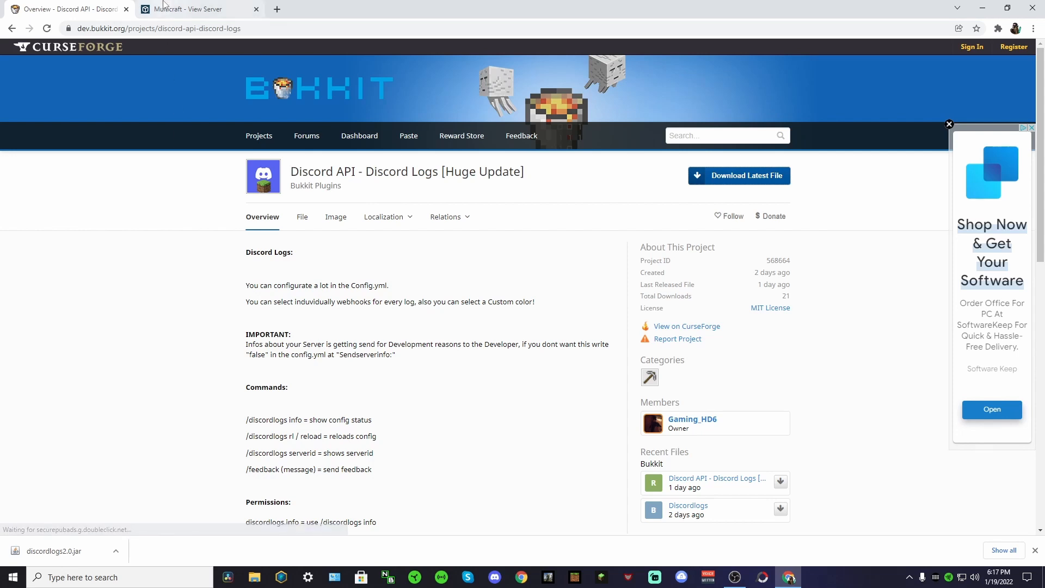
Step: In the hosting panel's FTP File Access, reach the upload page for the /plugins folder
{"action": "left_click", "coordinate": [198, 8]}
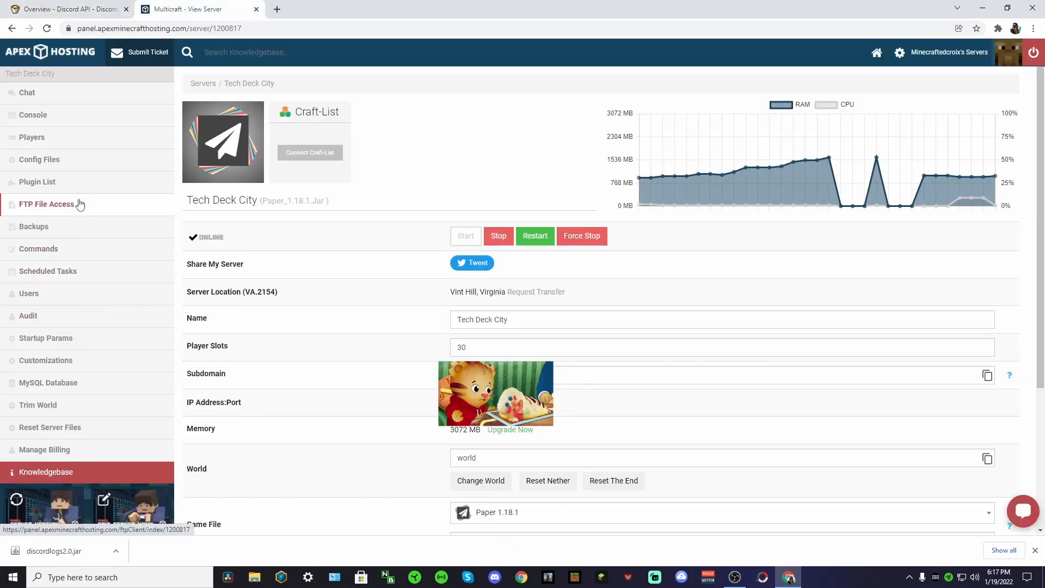
{"action": "left_click", "coordinate": [47, 204]}
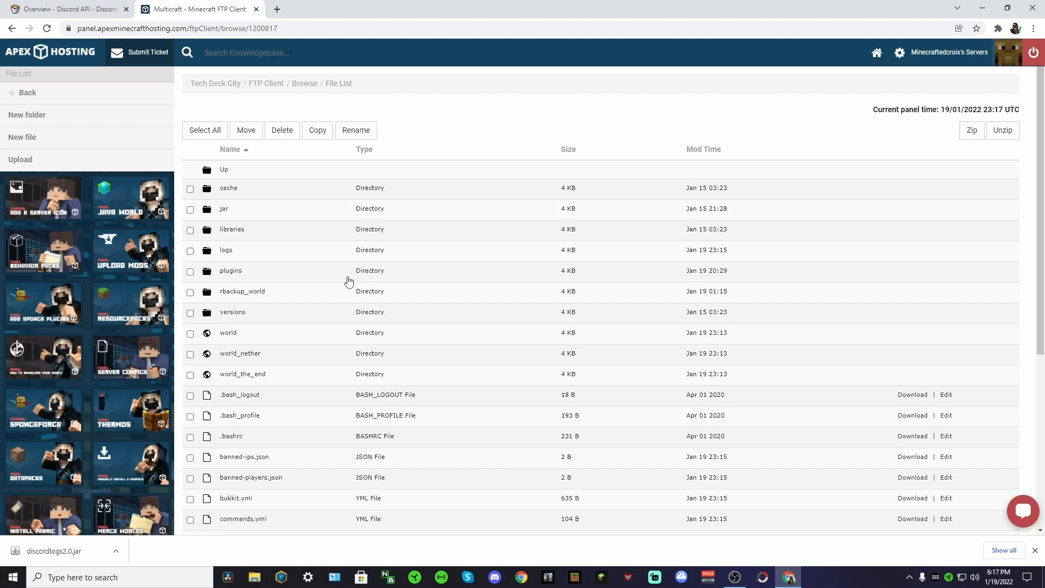
{"action": "left_click", "coordinate": [230, 270]}
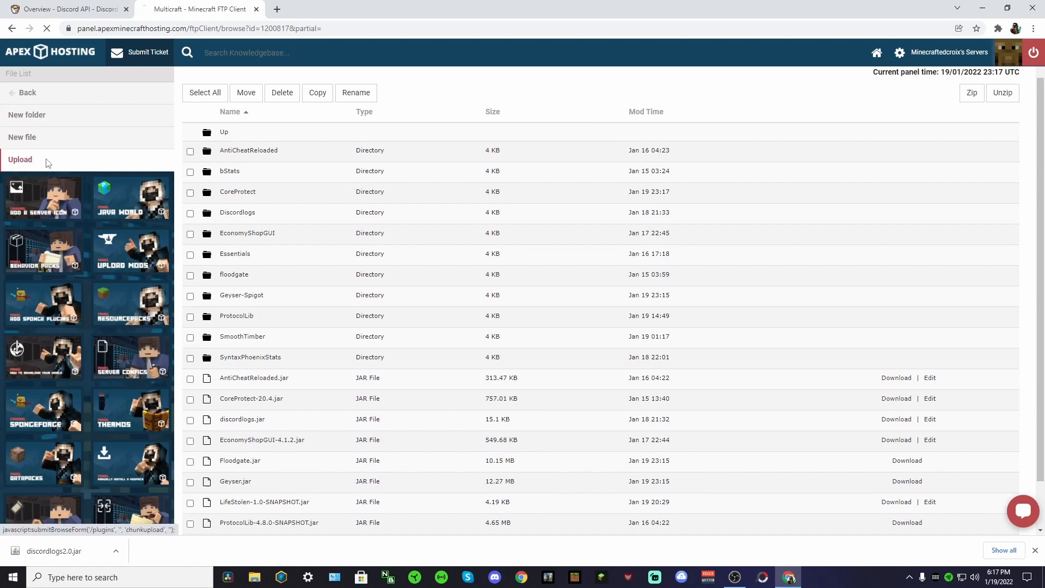
{"action": "left_click", "coordinate": [20, 158]}
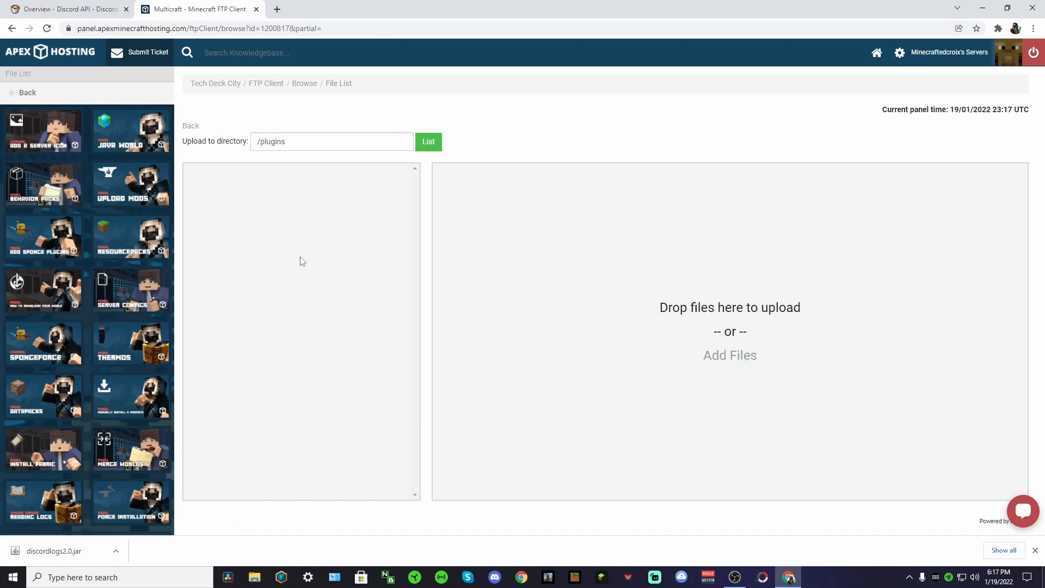
{"action": "mouse_move", "coordinate": [245, 102]}
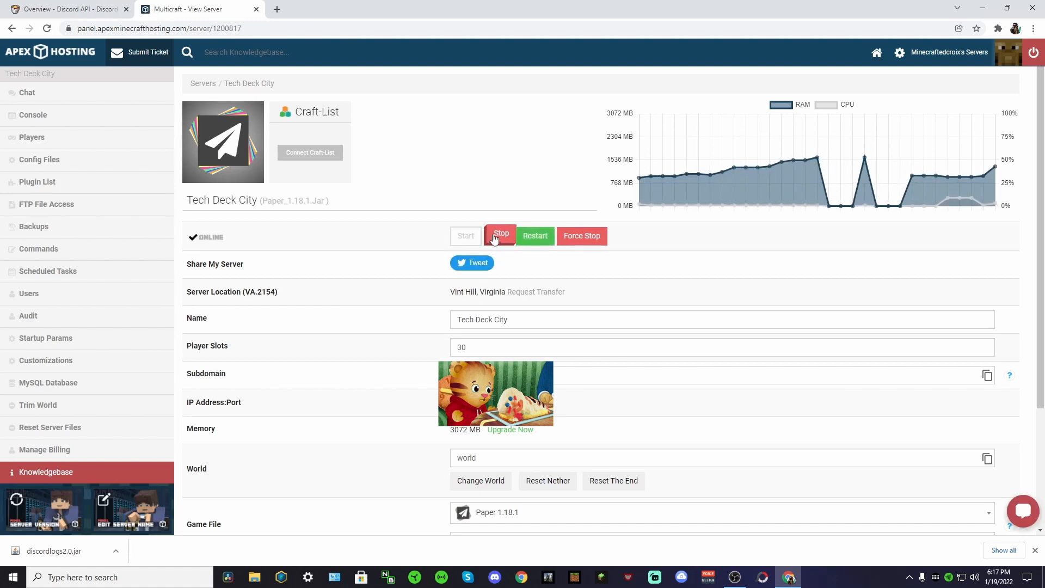
{"action": "mouse_move", "coordinate": [501, 236]}
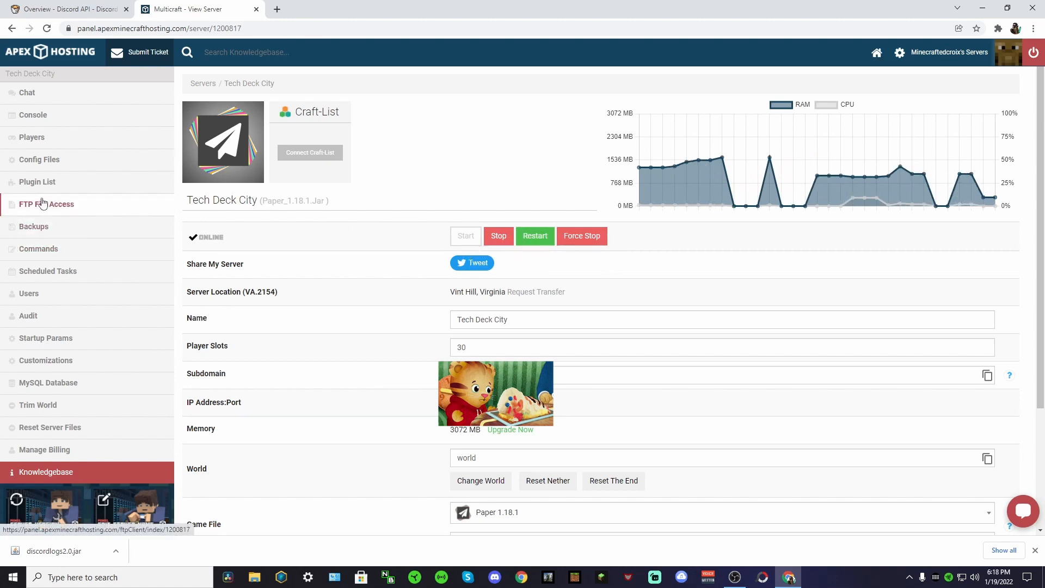
Step: Reopen FTP File Access at the server's root file list
{"action": "left_click", "coordinate": [45, 204]}
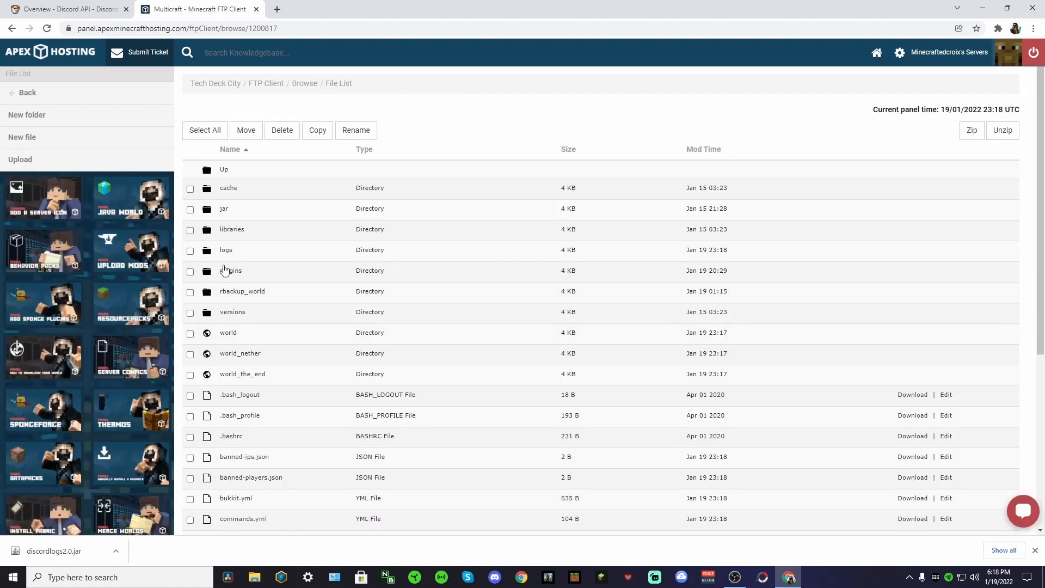
Step: Open plugins/Discordlogs/config.yml in the panel's file editor
{"action": "left_click", "coordinate": [230, 270]}
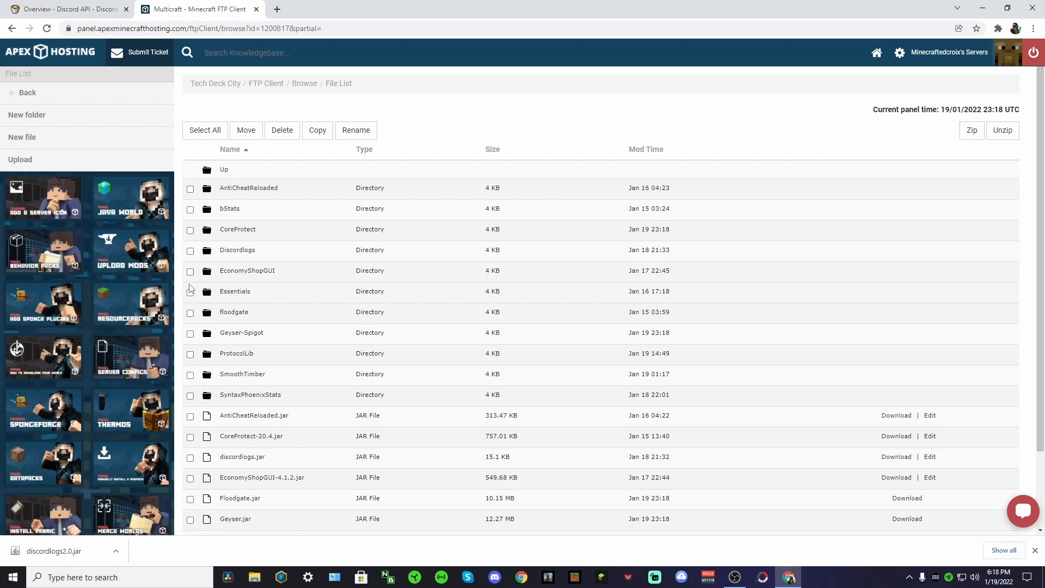
{"action": "scroll", "scroll_direction": "down", "scroll_amount": 3}
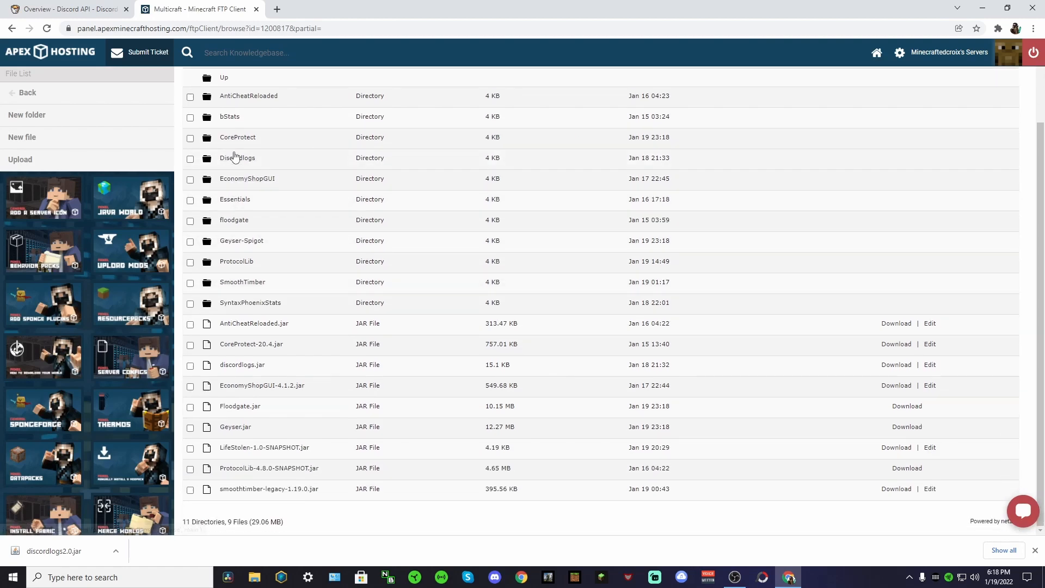
{"action": "mouse_move", "coordinate": [237, 158]}
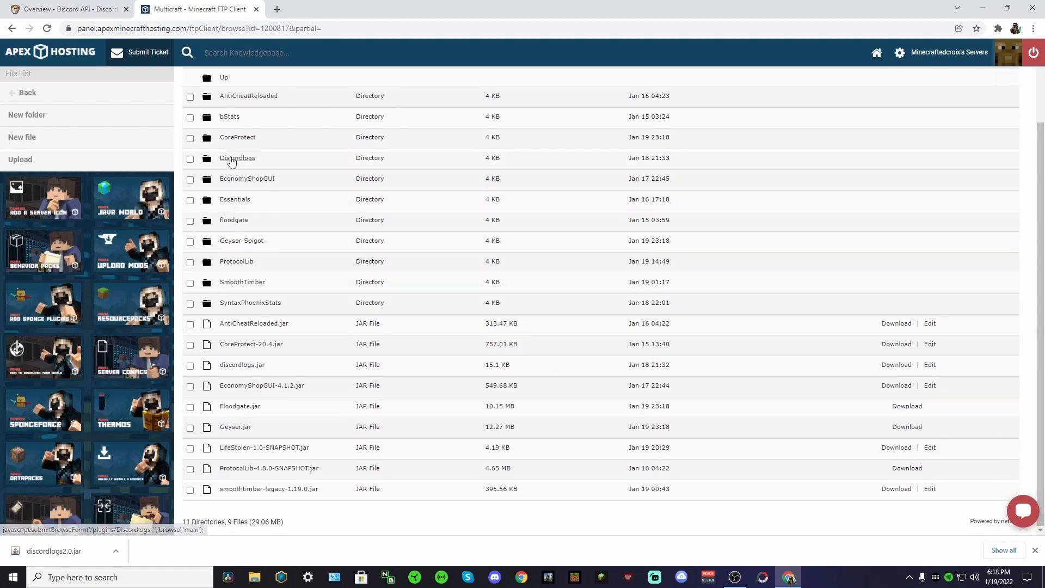
{"action": "left_click", "coordinate": [237, 158]}
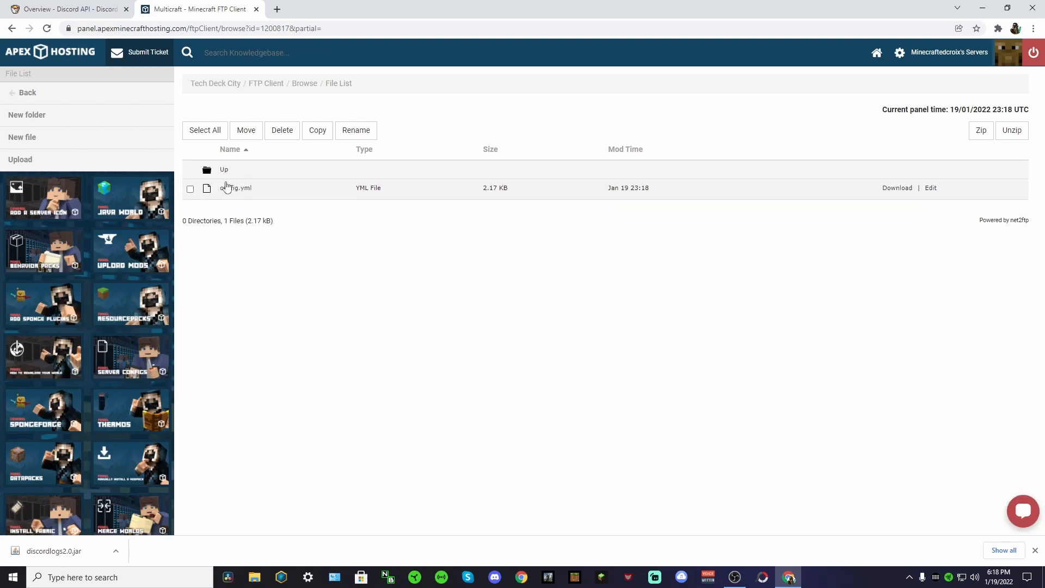
{"action": "mouse_move", "coordinate": [920, 202]}
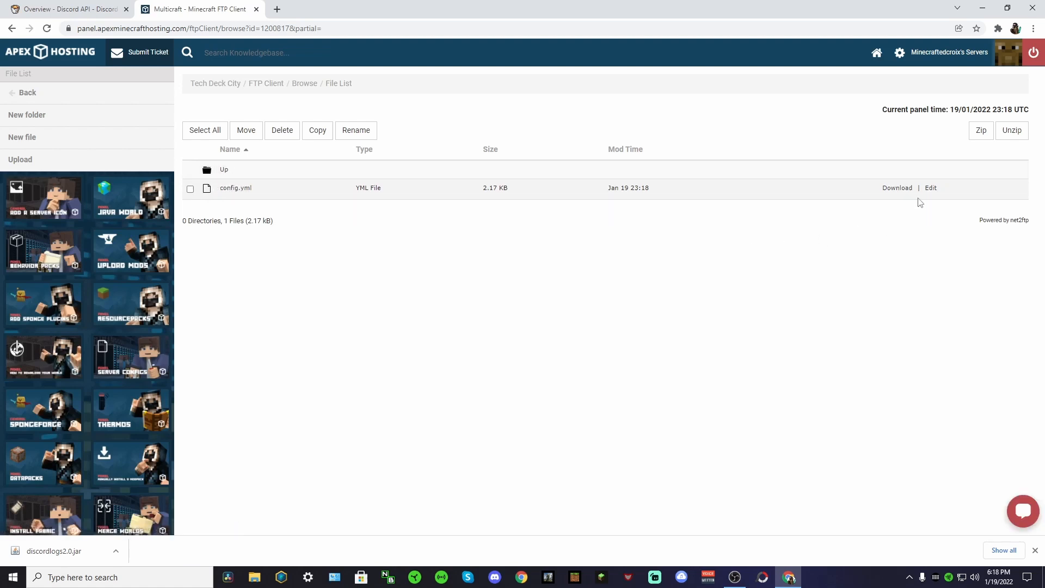
{"action": "left_click", "coordinate": [931, 188]}
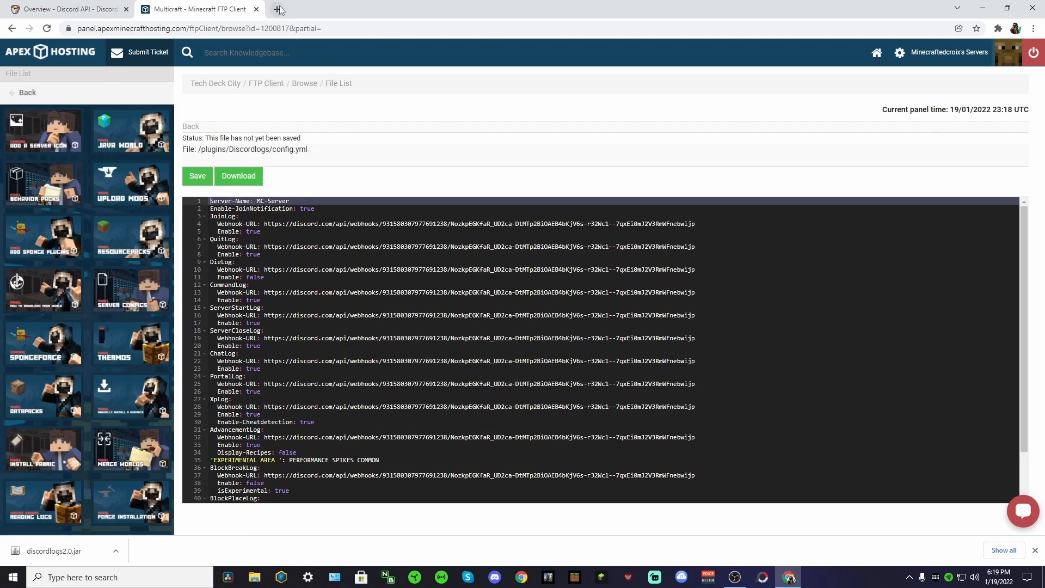
Step: Open discord.com in a new tab and launch Discord in the browser
{"action": "left_click", "coordinate": [279, 8]}
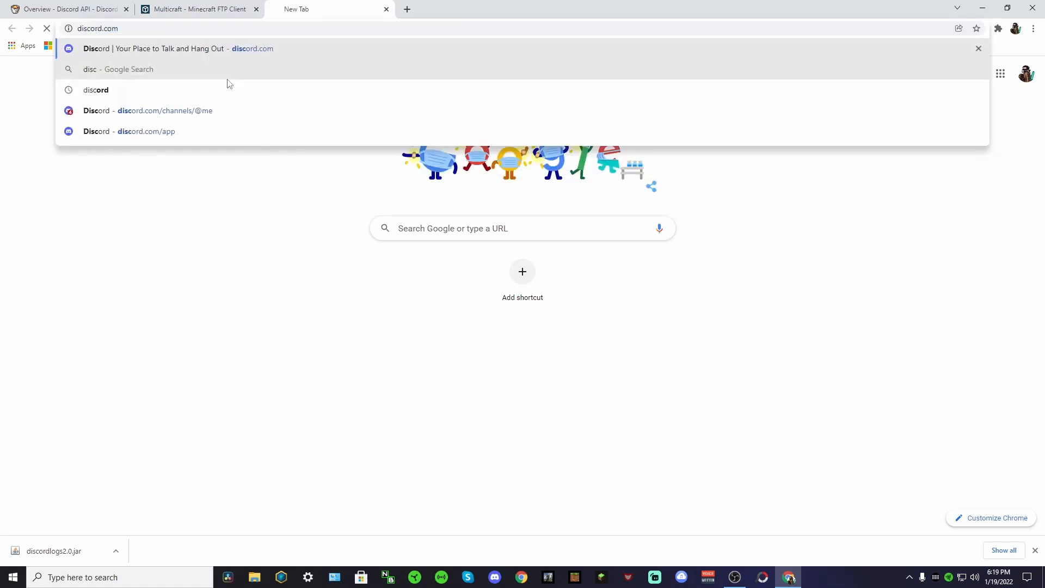
{"action": "left_click", "coordinate": [145, 132]}
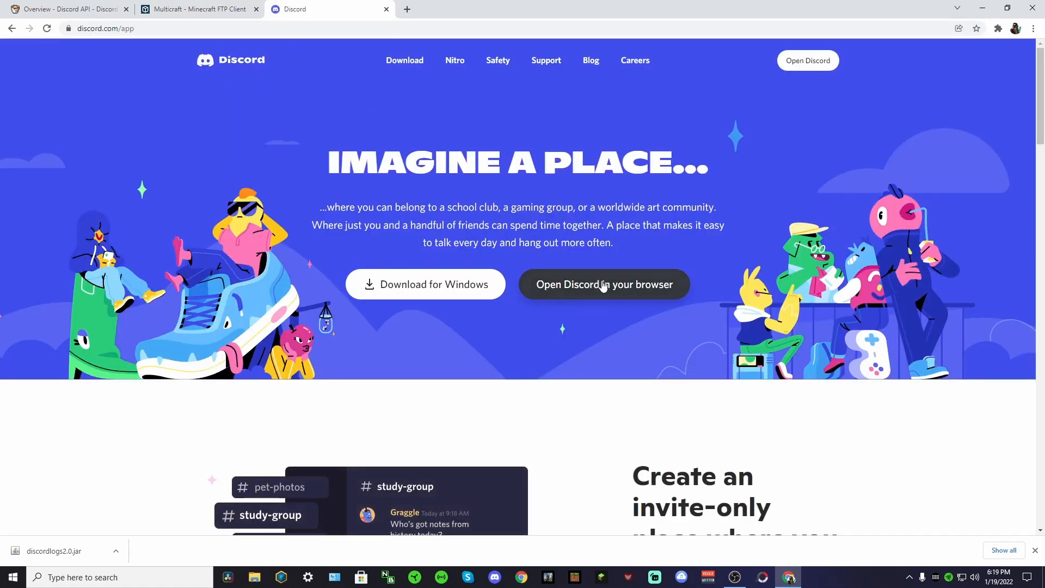
{"action": "left_click", "coordinate": [603, 285]}
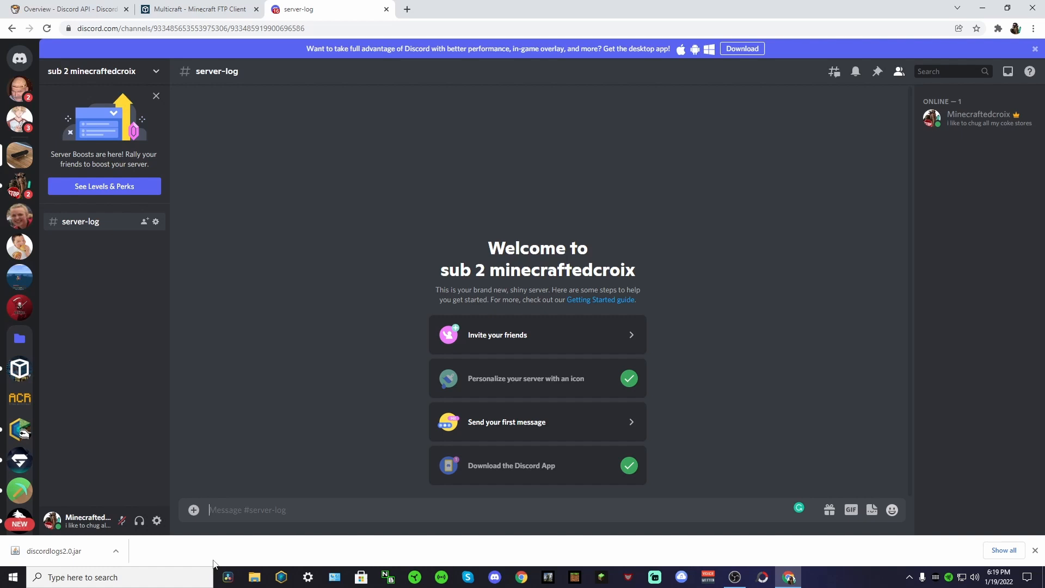
{"action": "mouse_move", "coordinate": [61, 229]}
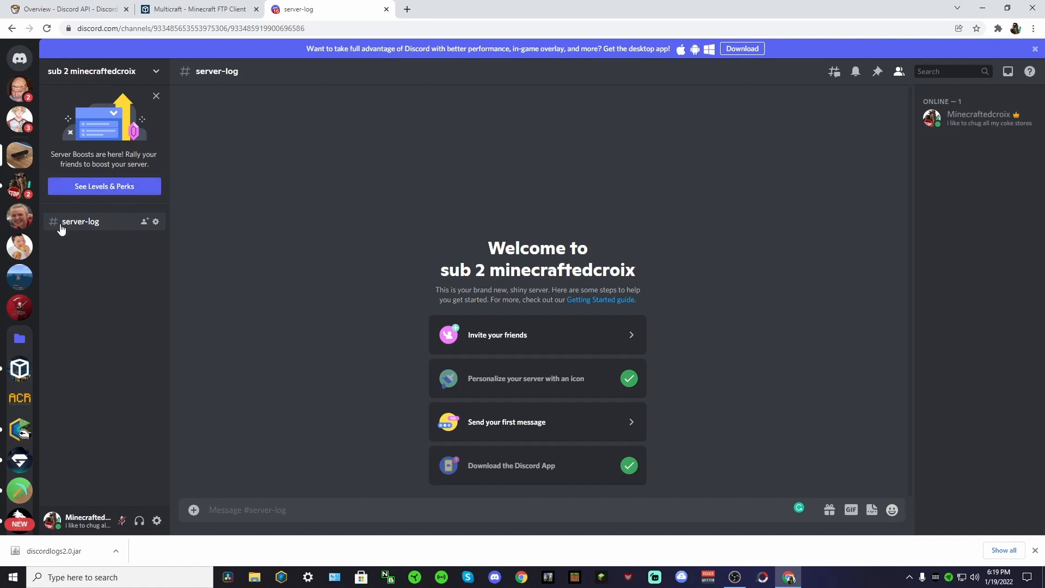
{"action": "mouse_move", "coordinate": [155, 221]}
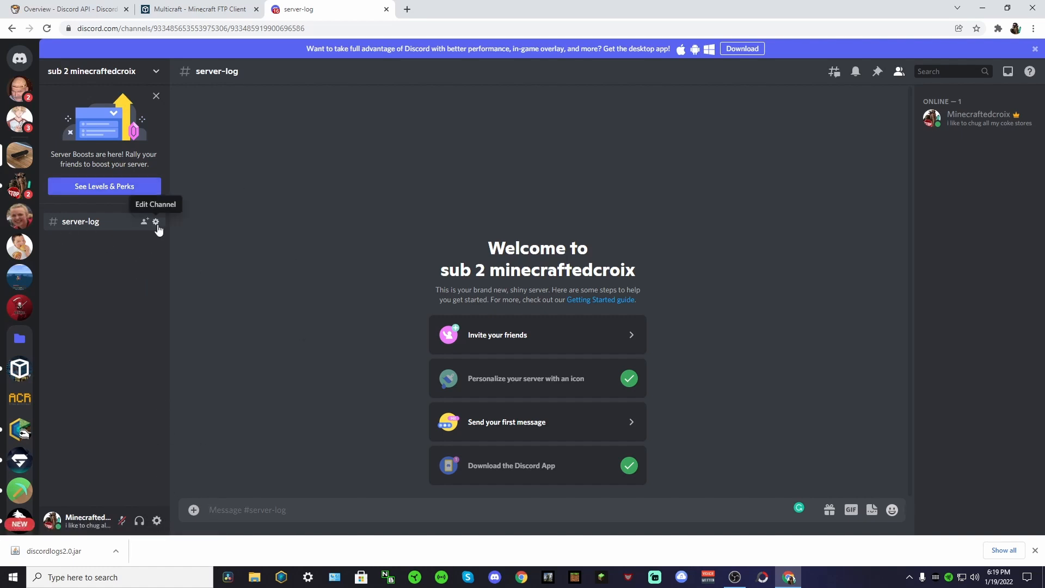
Step: Create a webhook named gjrfehiowagfhjs on the server-log channel and save it
{"action": "left_click", "coordinate": [156, 221]}
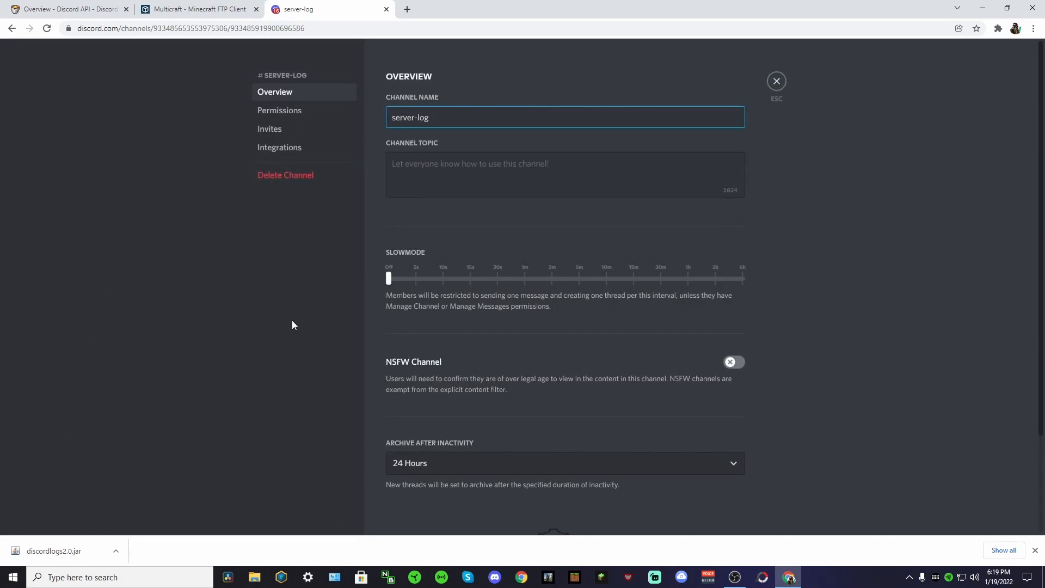
{"action": "left_click", "coordinate": [280, 147]}
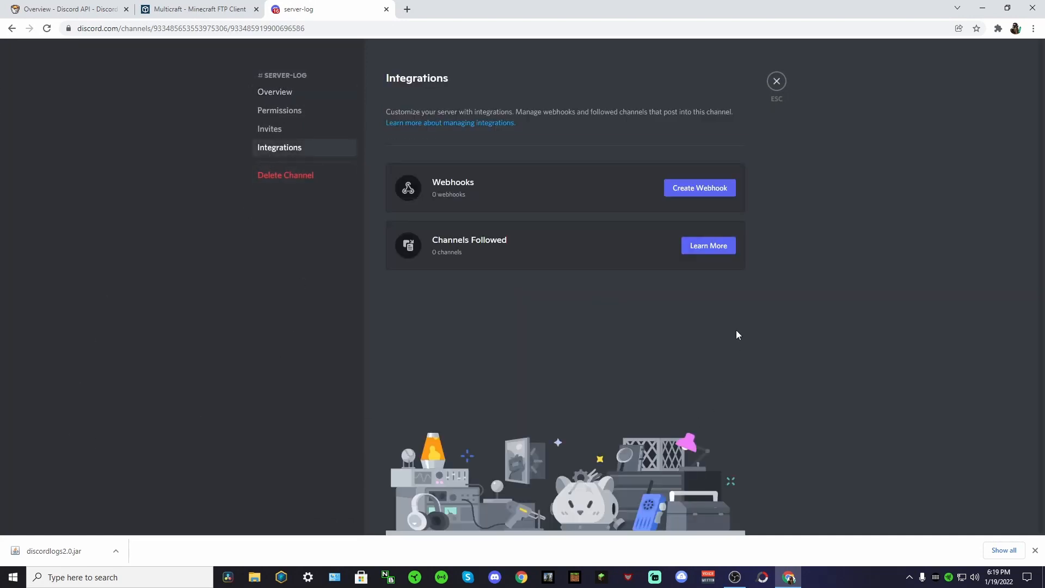
{"action": "left_click", "coordinate": [699, 188]}
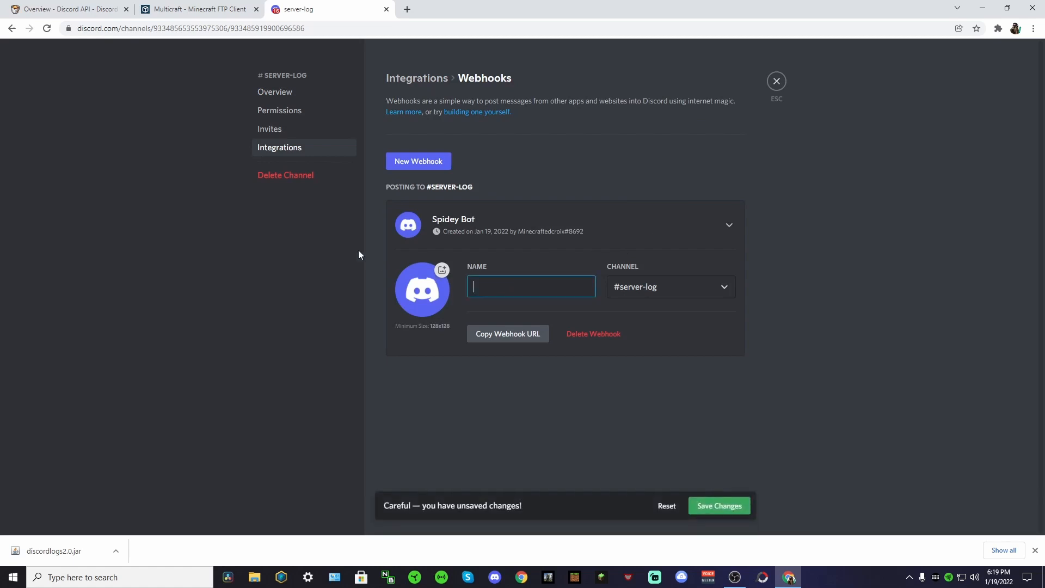
{"action": "type", "text": "gjrfehiowagfhjs"}
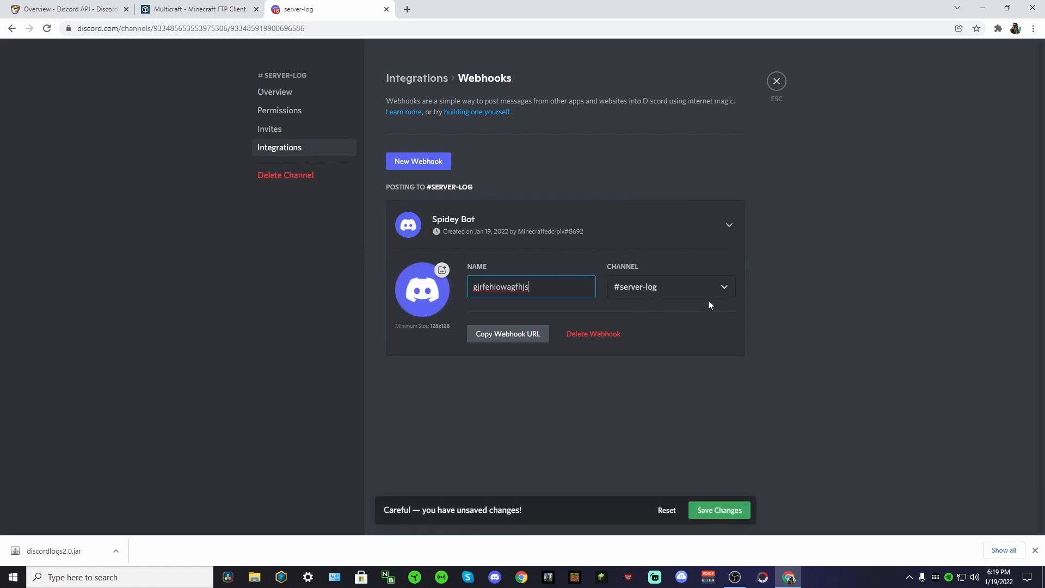
{"action": "mouse_move", "coordinate": [507, 334]}
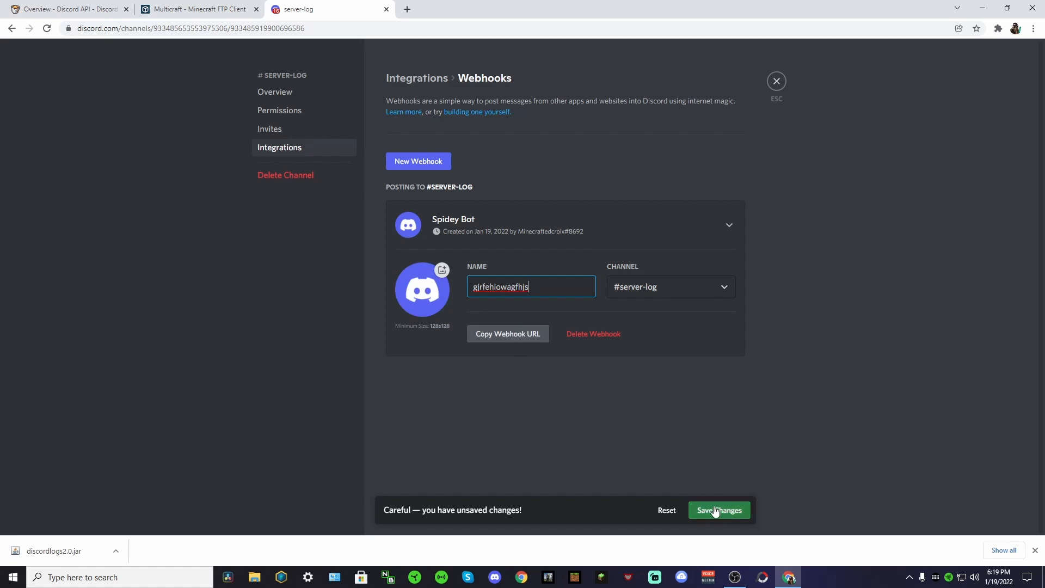
{"action": "left_click", "coordinate": [719, 510]}
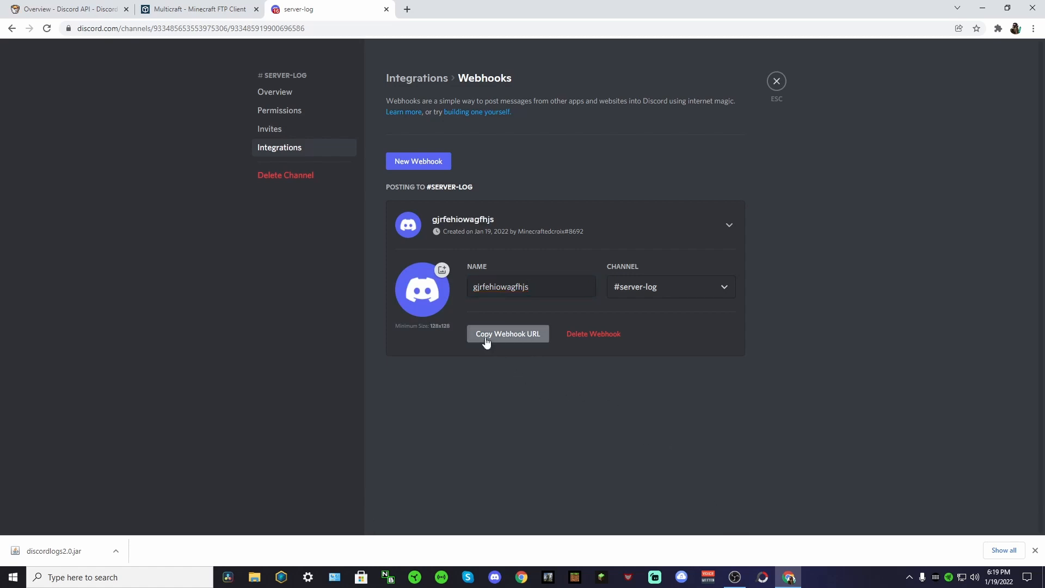
{"action": "mouse_move", "coordinate": [195, 5]}
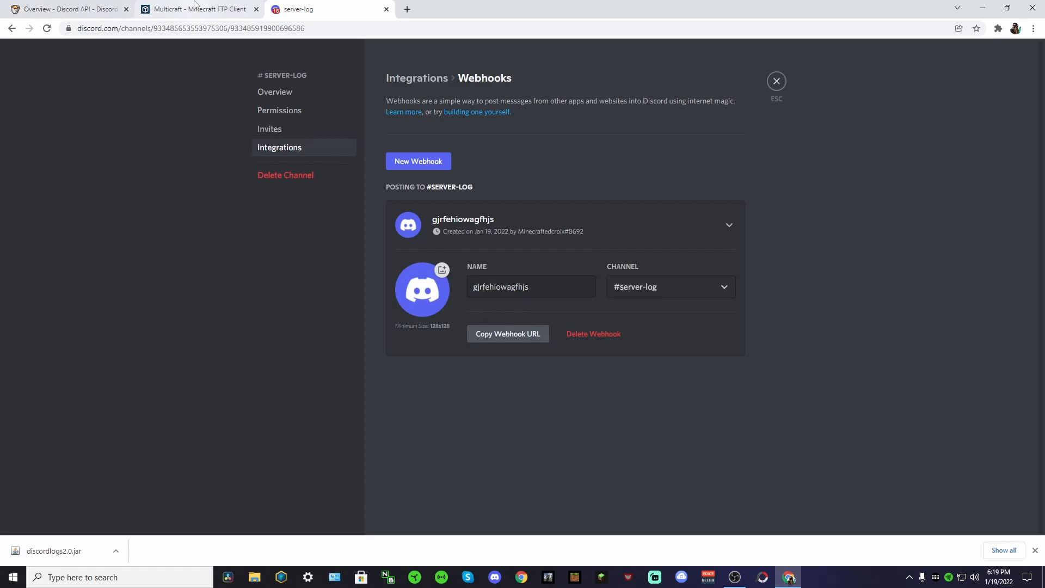
Step: Paste the new webhook URL into QuitLog and DieLog, set DieLog Enable to true, and save config.yml
{"action": "left_click", "coordinate": [198, 9]}
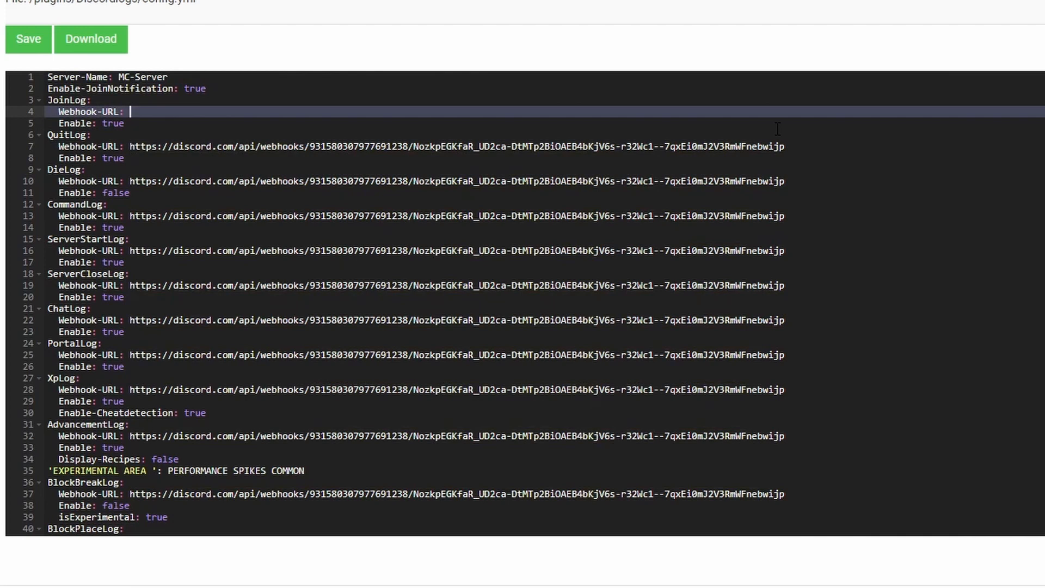
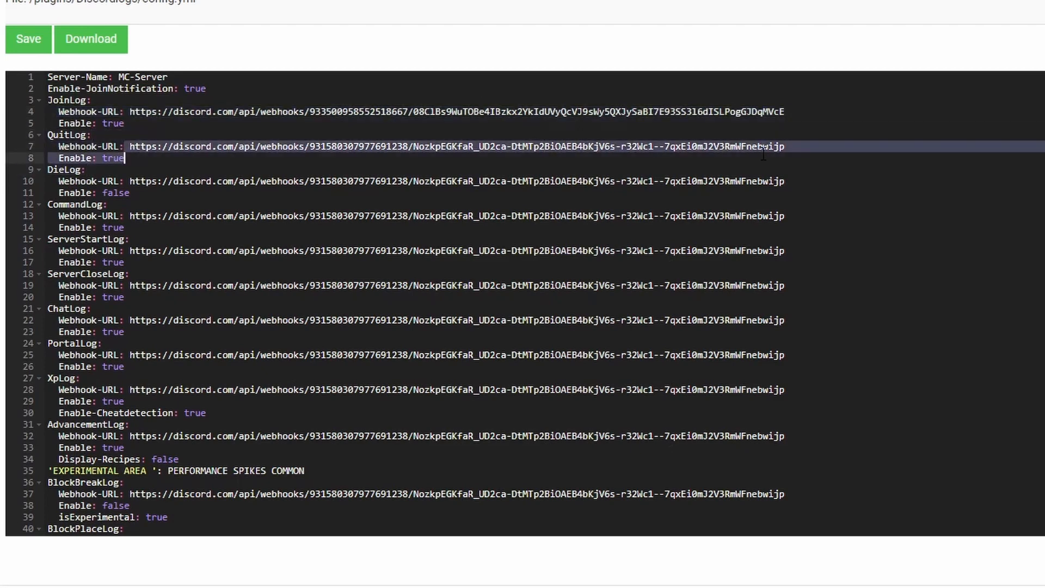
{"action": "left_click", "coordinate": [453, 146]}
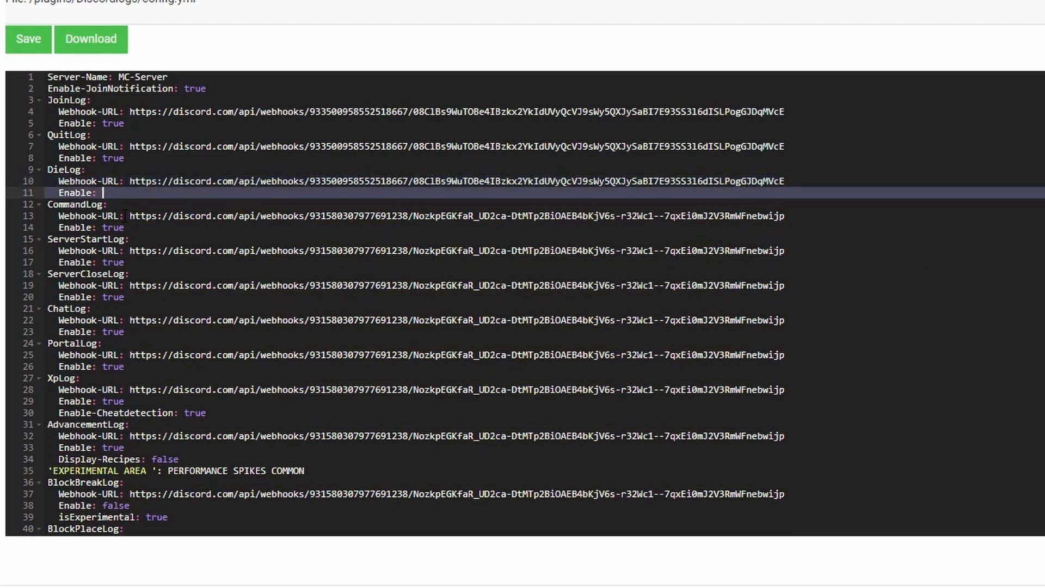
{"action": "type", "text": "true"}
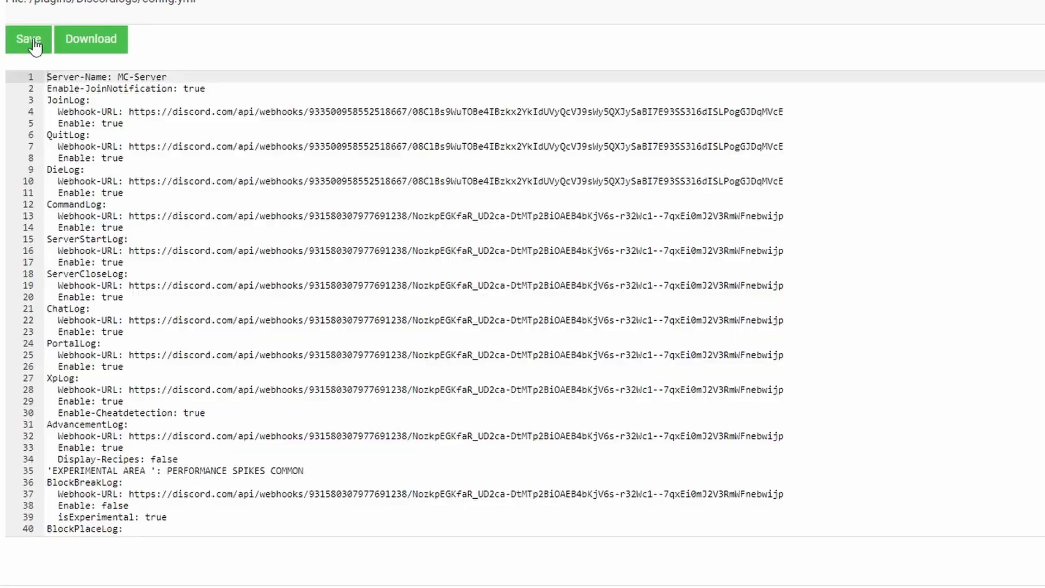
{"action": "left_click", "coordinate": [28, 39]}
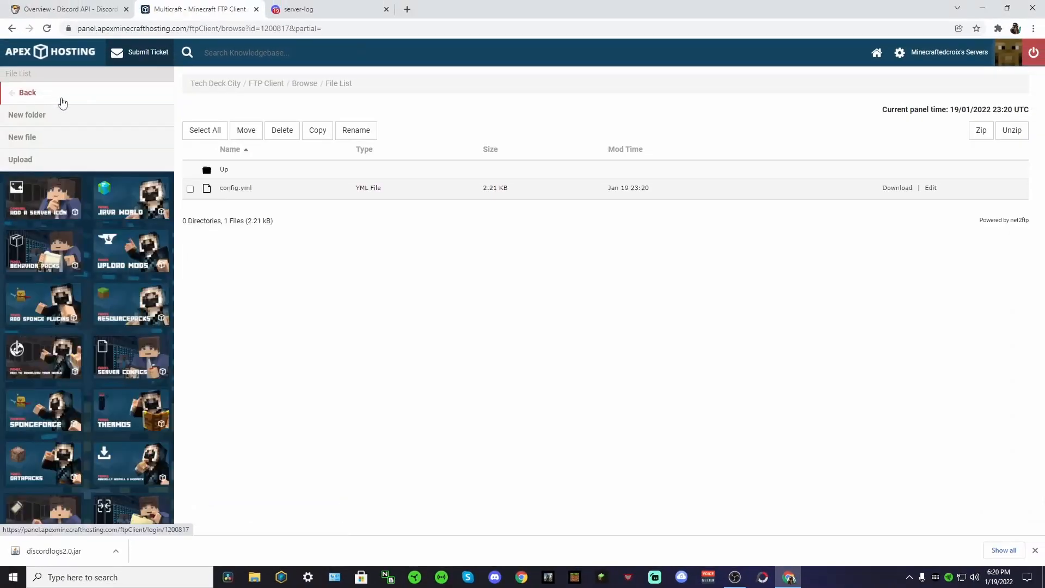
{"action": "left_click", "coordinate": [26, 92]}
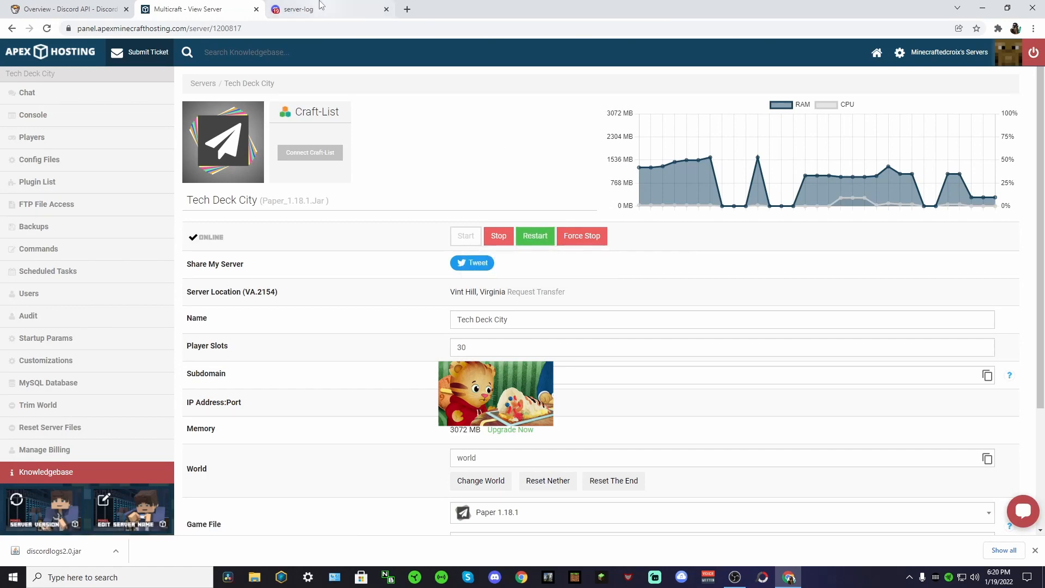
{"action": "left_click", "coordinate": [298, 8]}
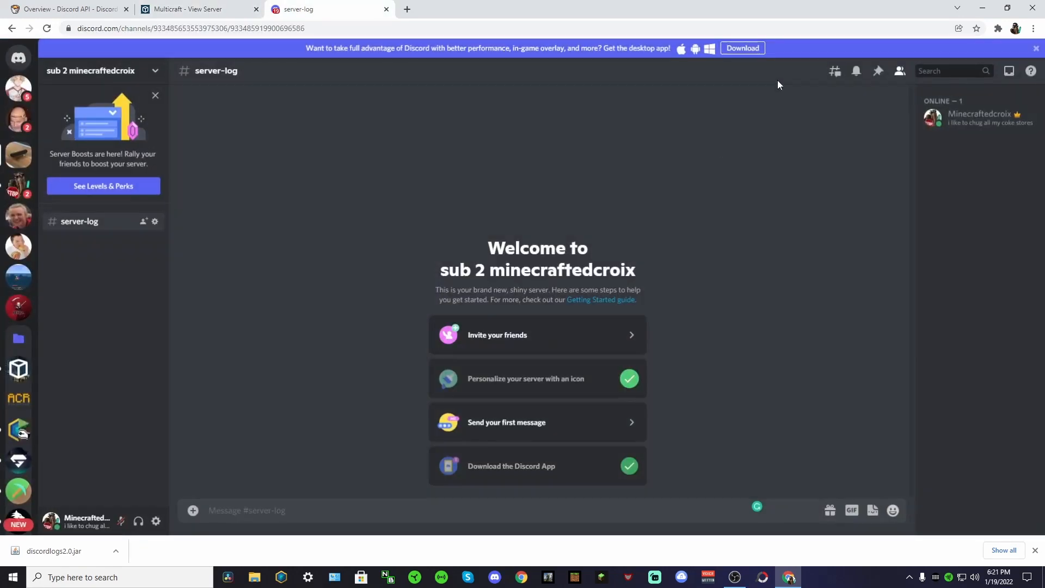
{"action": "mouse_move", "coordinate": [672, 127]}
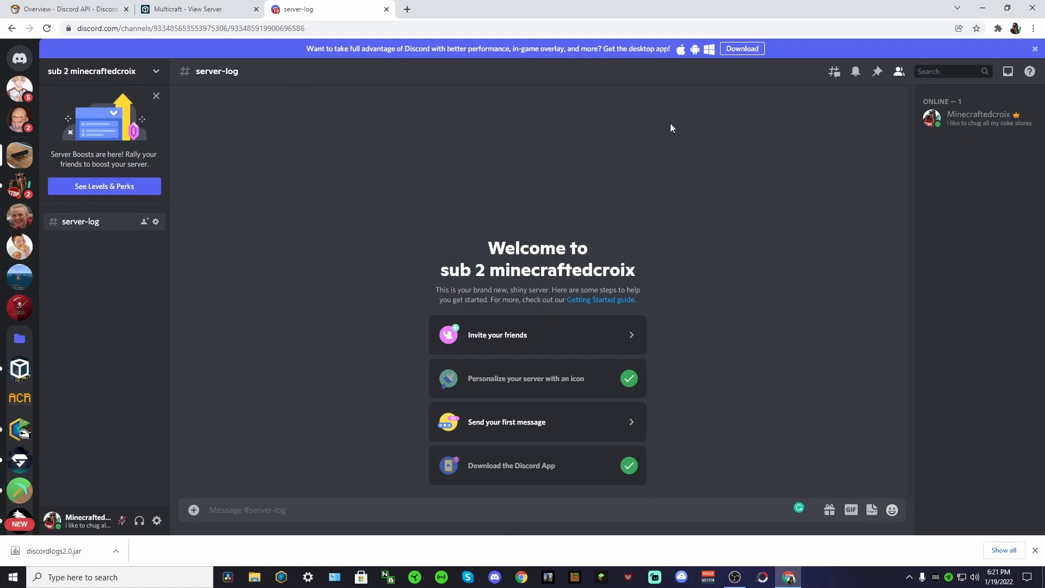
{"action": "mouse_move", "coordinate": [410, 26]}
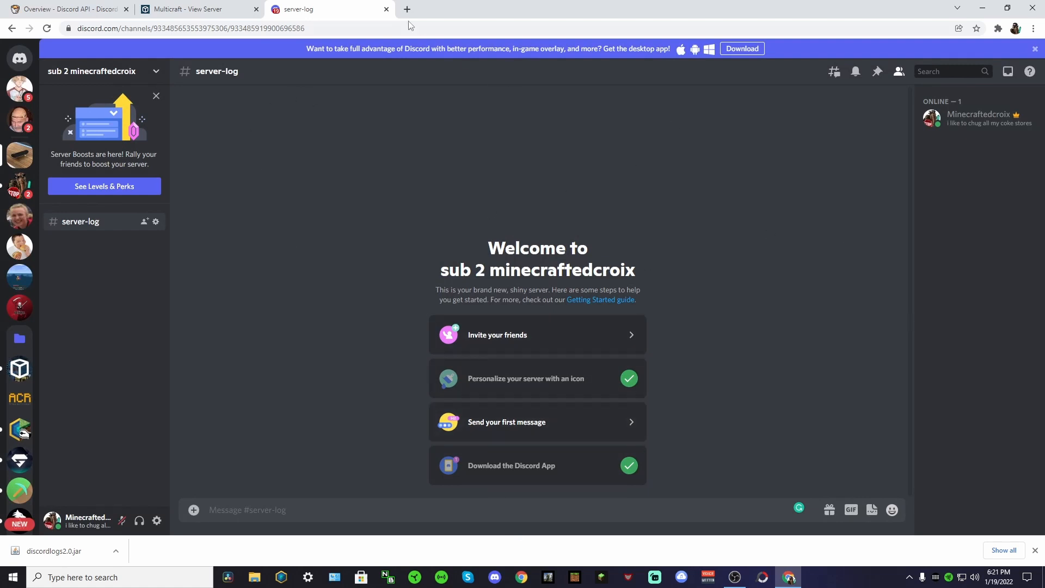
{"action": "mouse_move", "coordinate": [198, 9]}
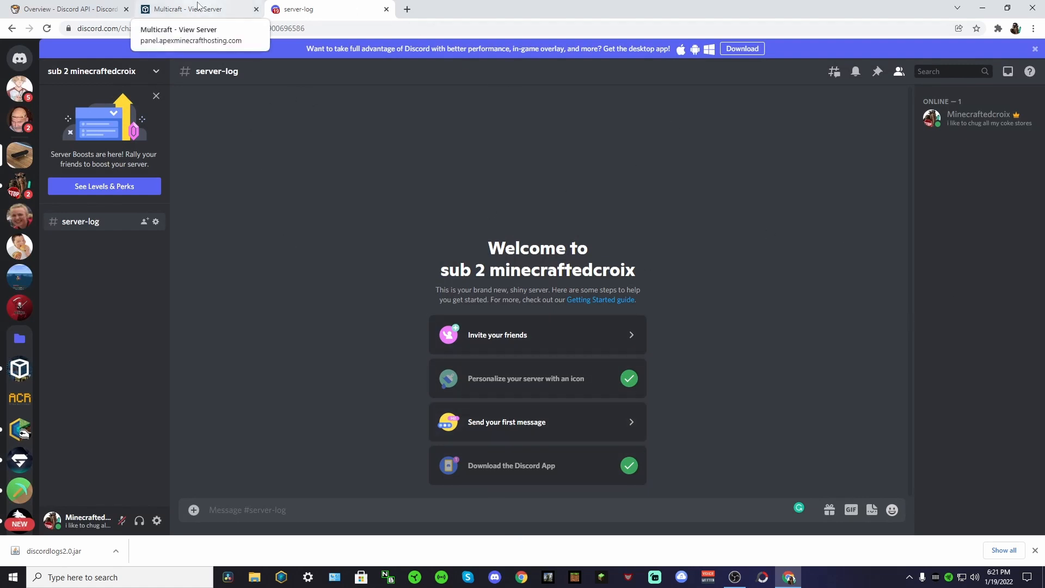
{"action": "mouse_move", "coordinate": [530, 393]}
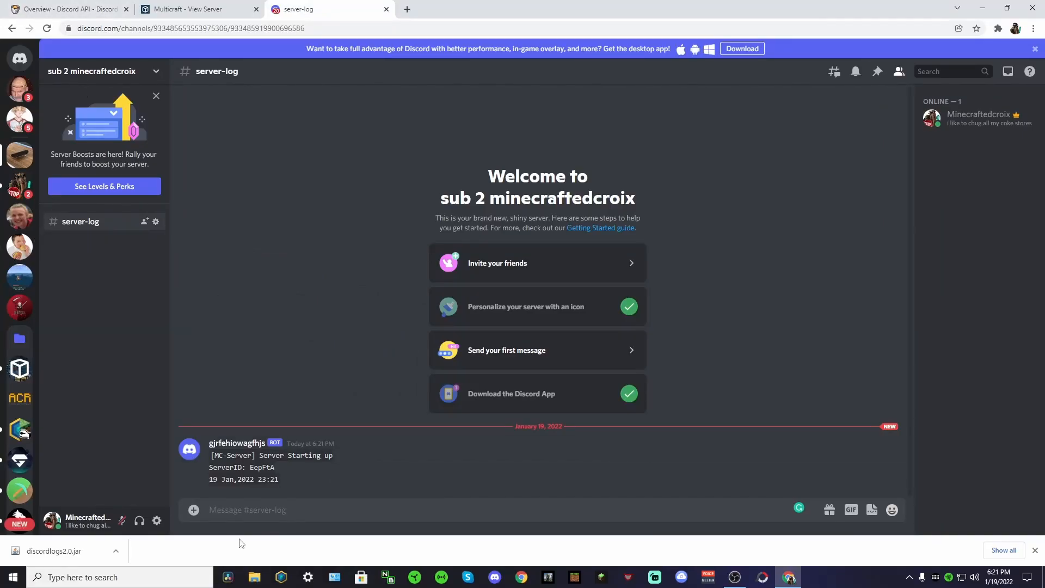
{"action": "mouse_move", "coordinate": [123, 378]}
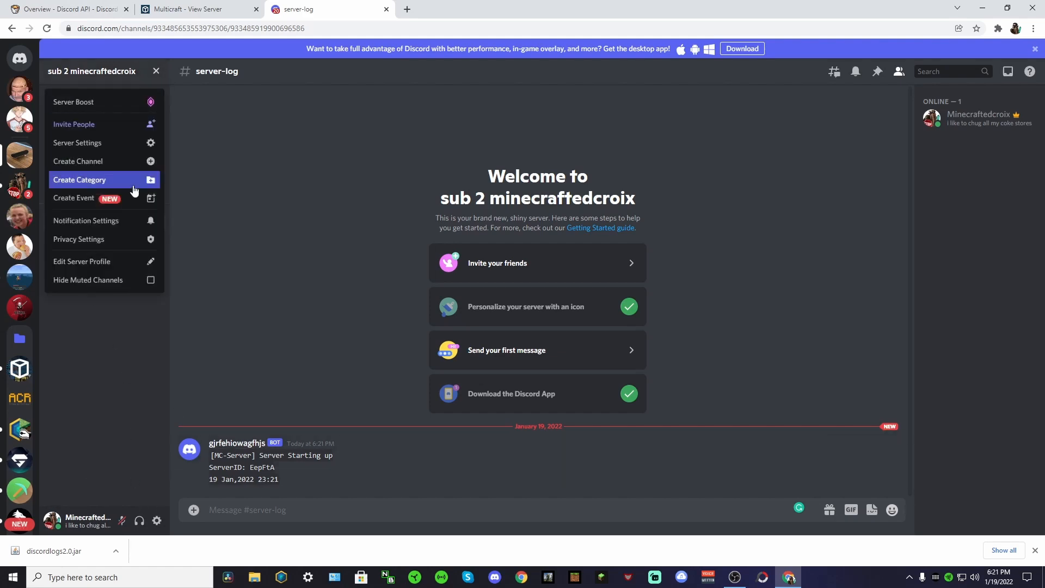
Step: Create a new text channel named dielog in the Discord server
{"action": "left_click", "coordinate": [77, 161]}
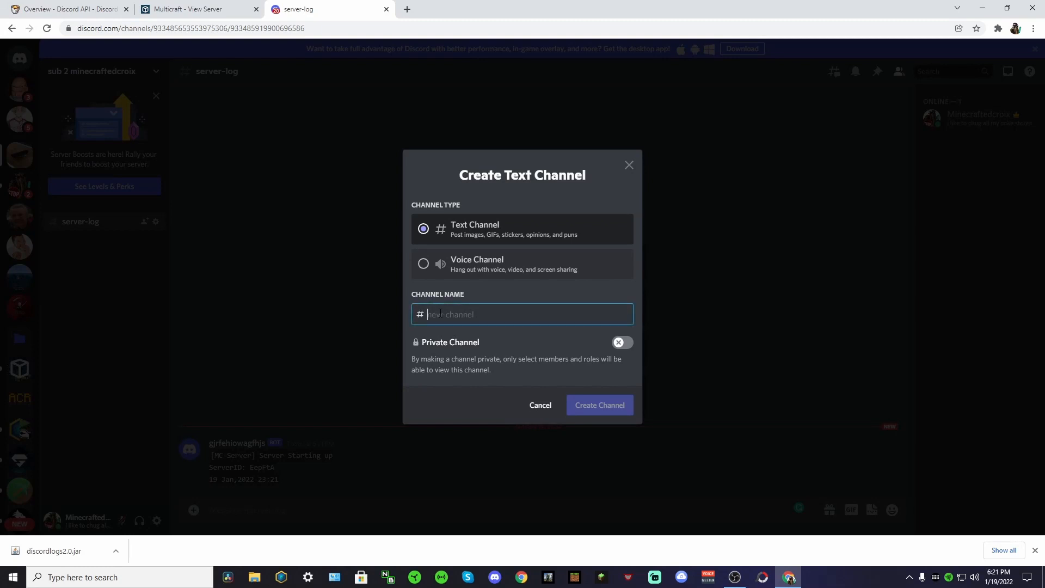
{"action": "type", "text": "die"}
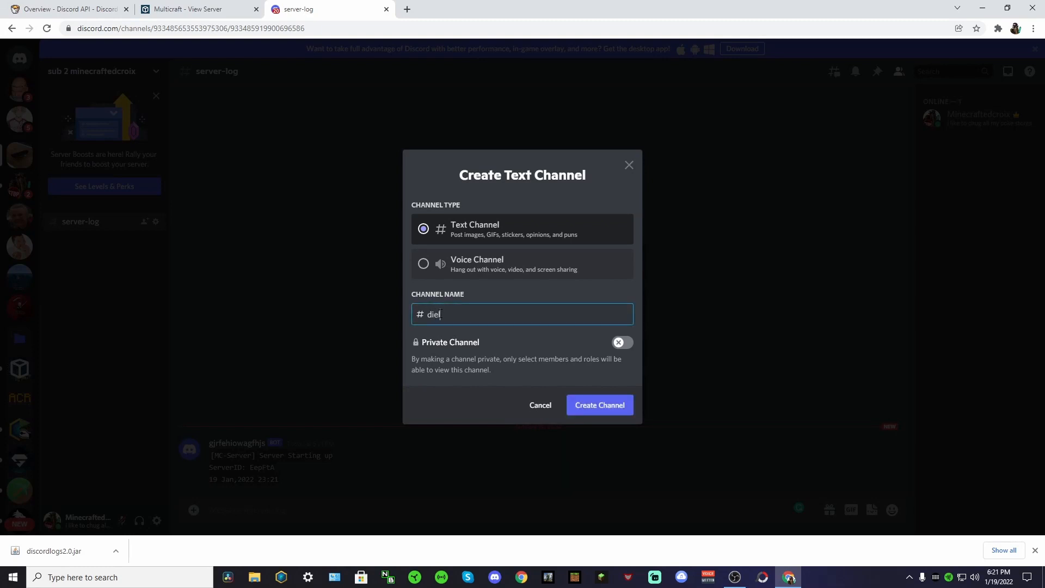
{"action": "type", "text": "log"}
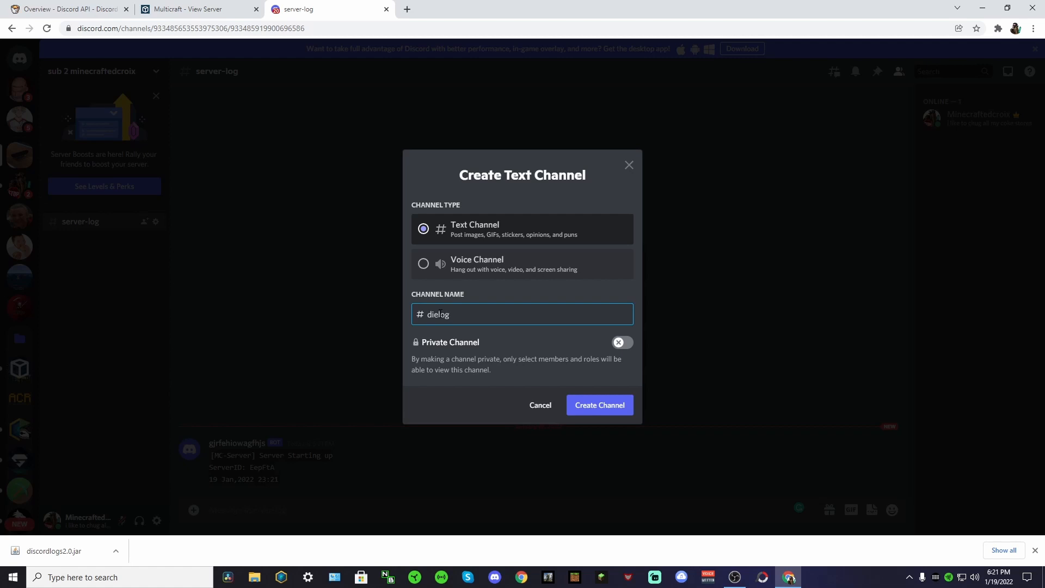
{"action": "left_click", "coordinate": [598, 405]}
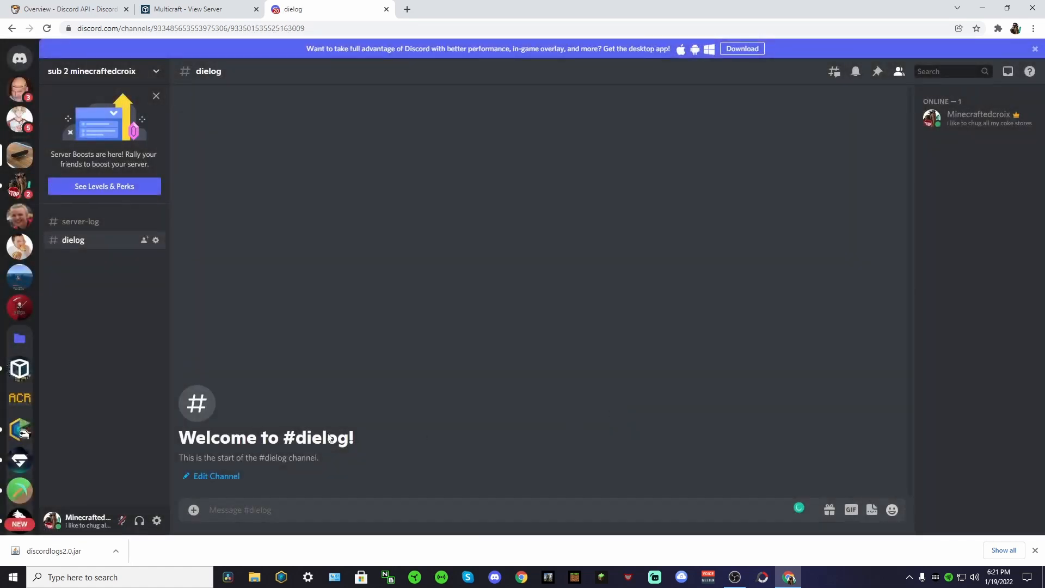
{"action": "mouse_move", "coordinate": [156, 240]}
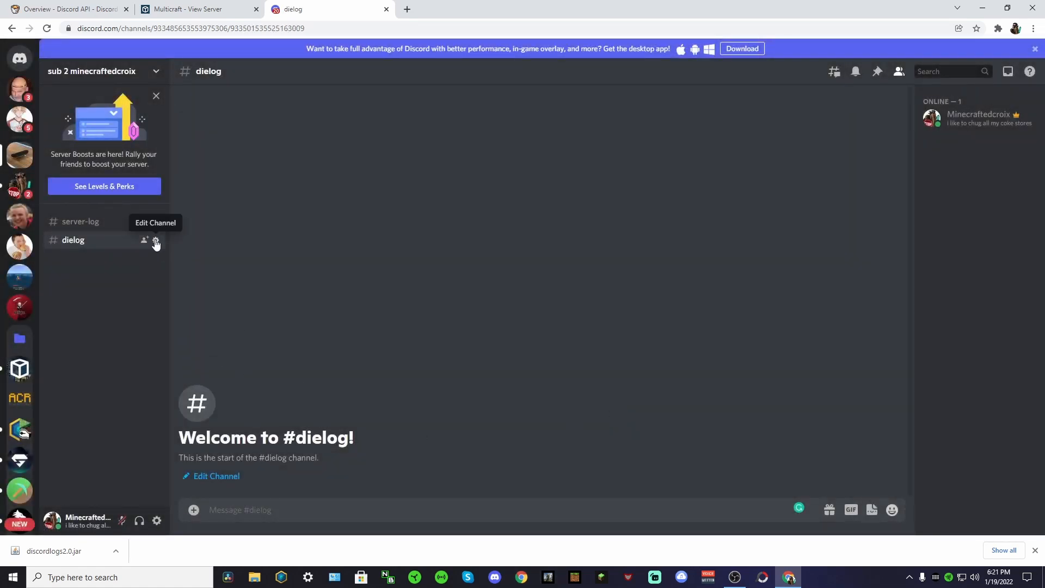
Step: Create a webhook named fhewoklw on the dielog channel and copy its URL
{"action": "left_click", "coordinate": [155, 240]}
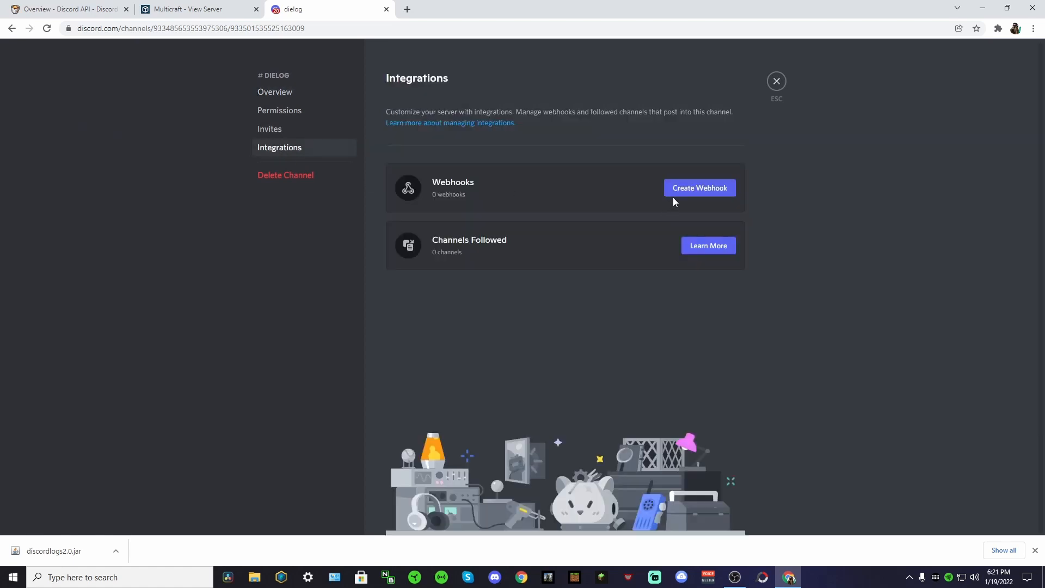
{"action": "left_click", "coordinate": [698, 187]}
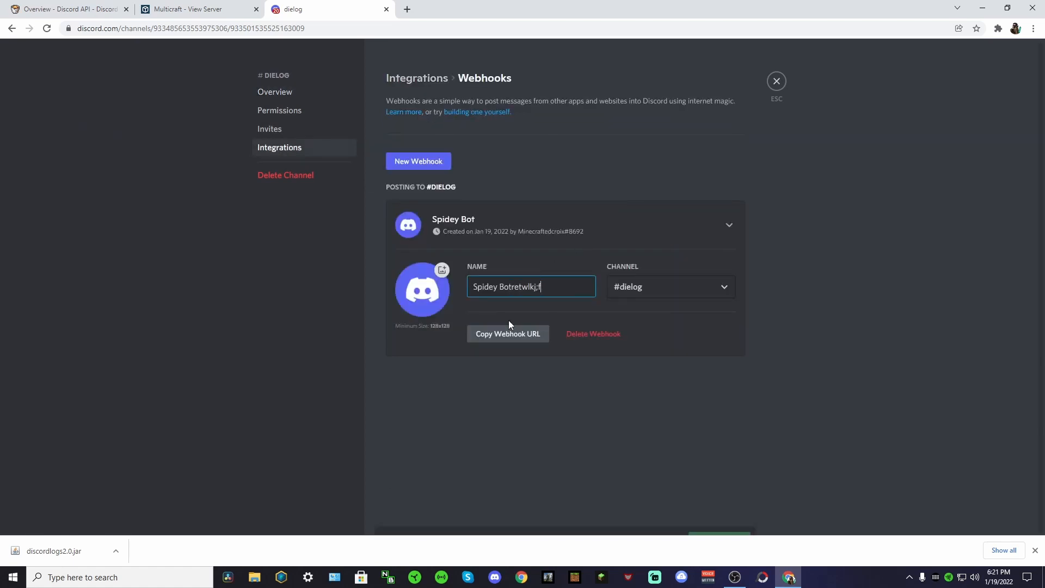
{"action": "type", "text": "fhewoklw"}
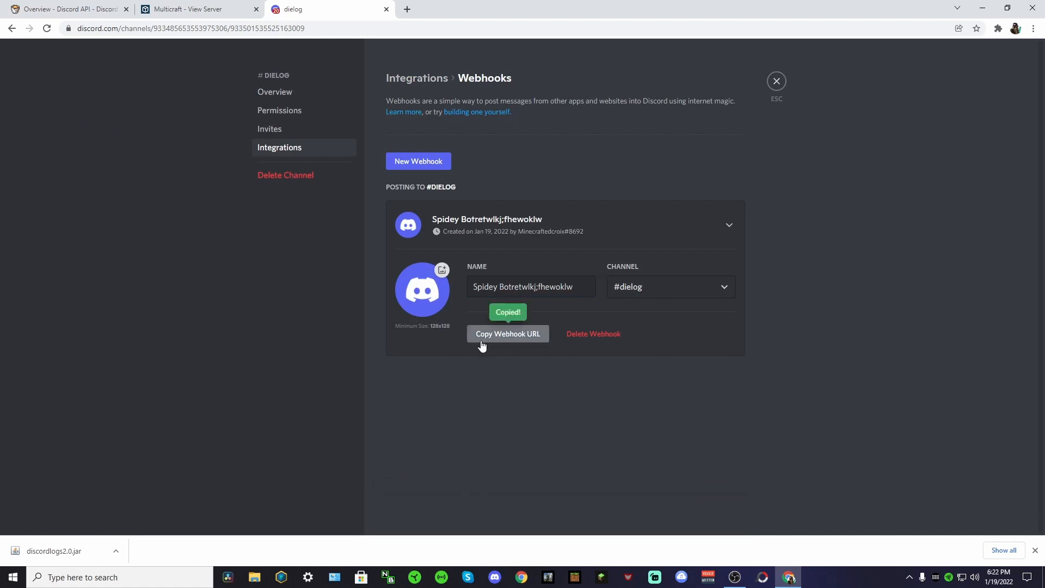
{"action": "left_click", "coordinate": [197, 9]}
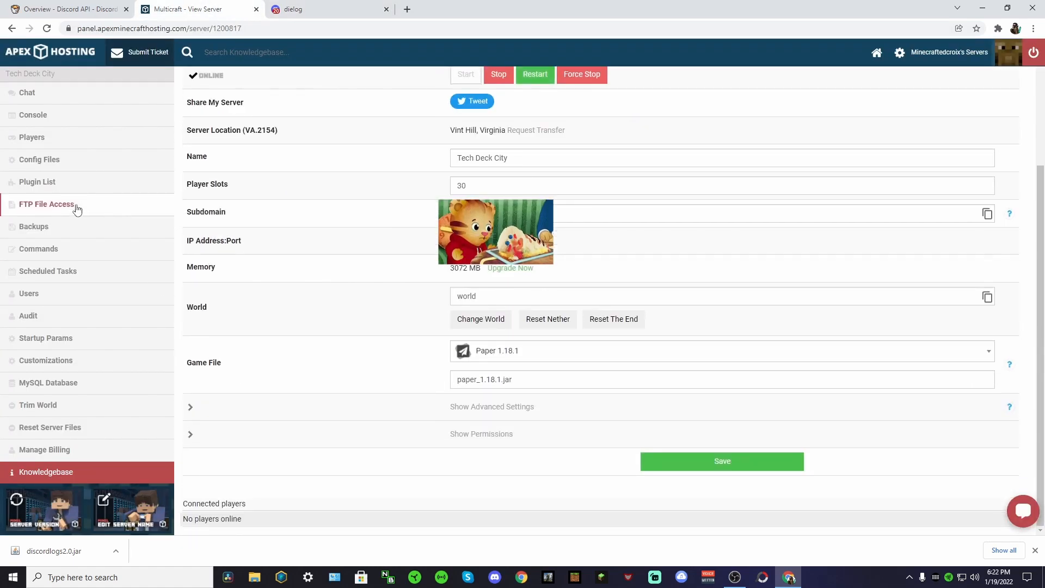
Step: Navigate FTP File Access to the plugins > Discordlogs folder
{"action": "left_click", "coordinate": [45, 203]}
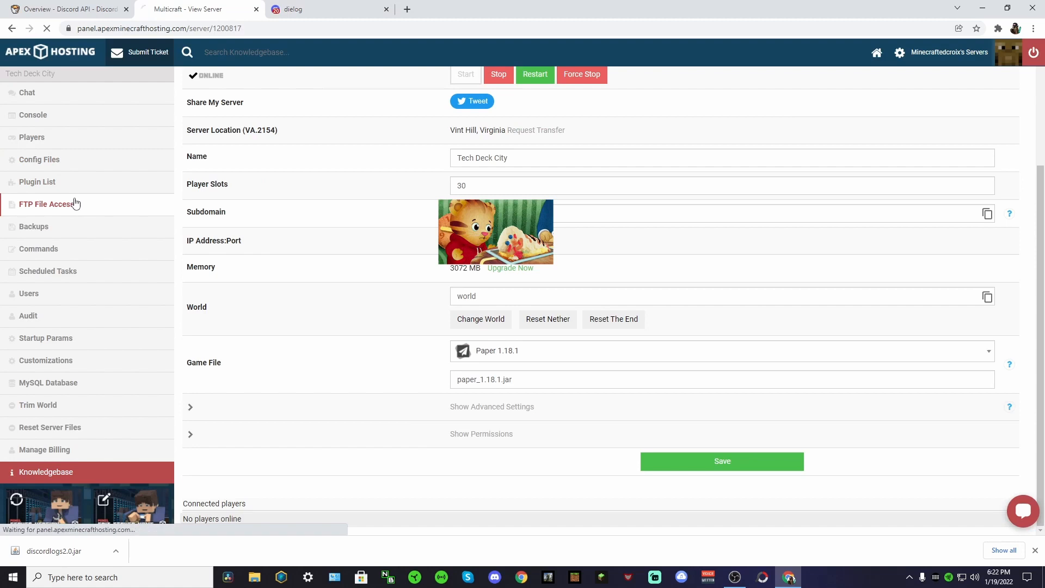
{"action": "left_click", "coordinate": [47, 203]}
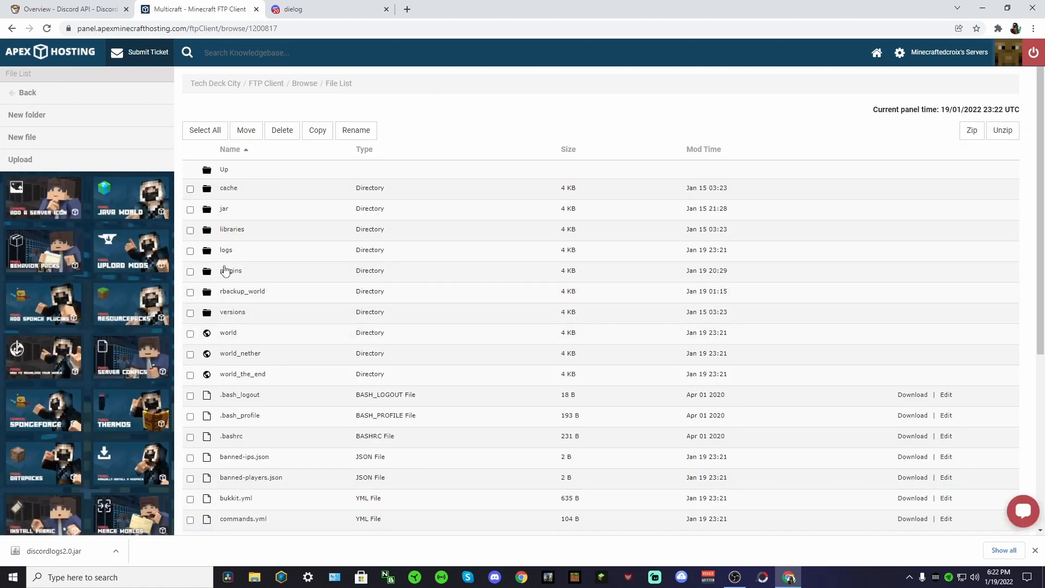
{"action": "left_click", "coordinate": [231, 270]}
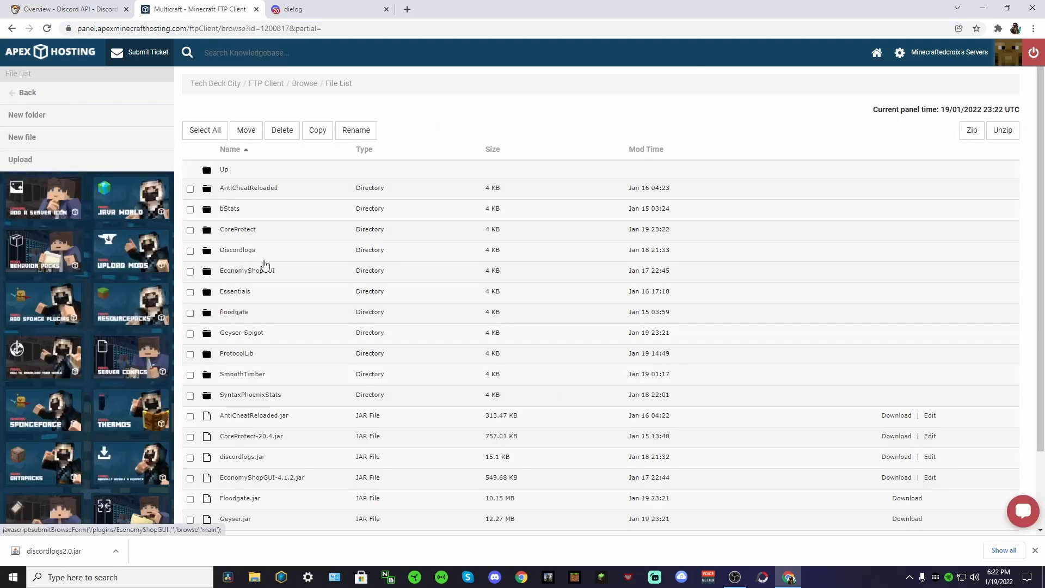
{"action": "left_click", "coordinate": [247, 270]}
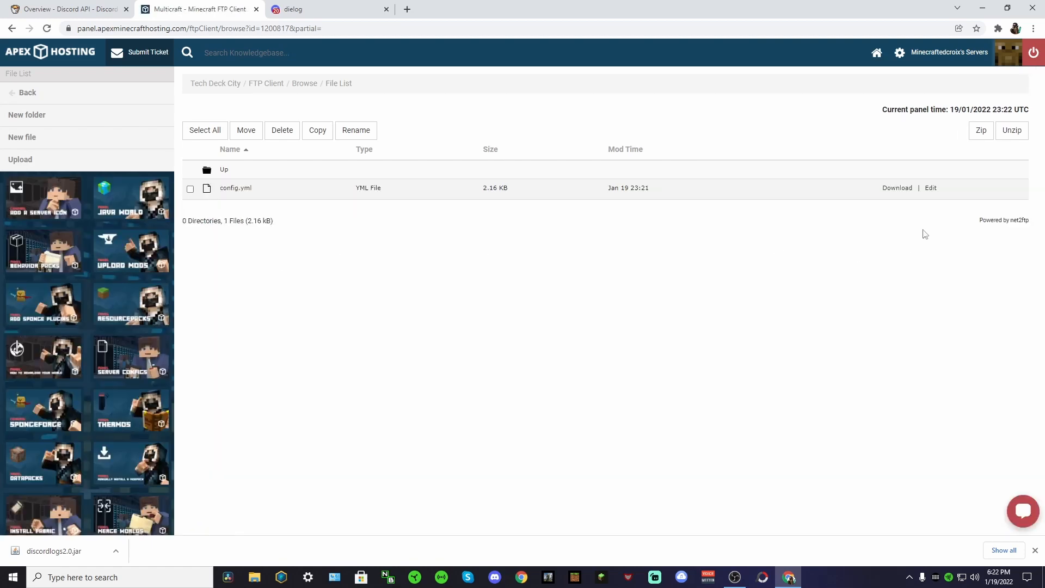
Step: Edit config.yml and replace the DieLog Webhook-URL with the new dielog webhook URL
{"action": "left_click", "coordinate": [929, 187]}
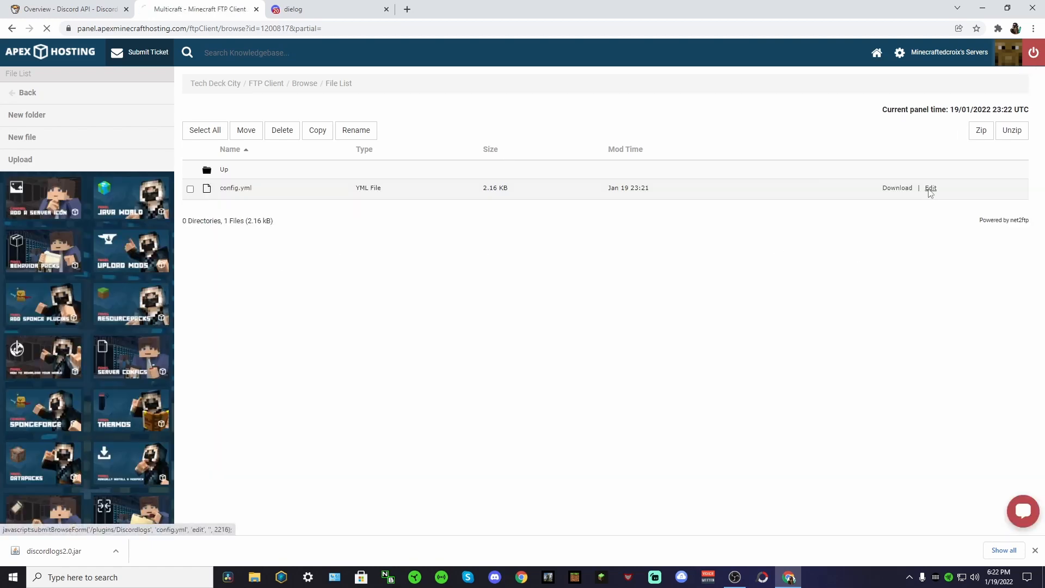
{"action": "left_click", "coordinate": [931, 187]}
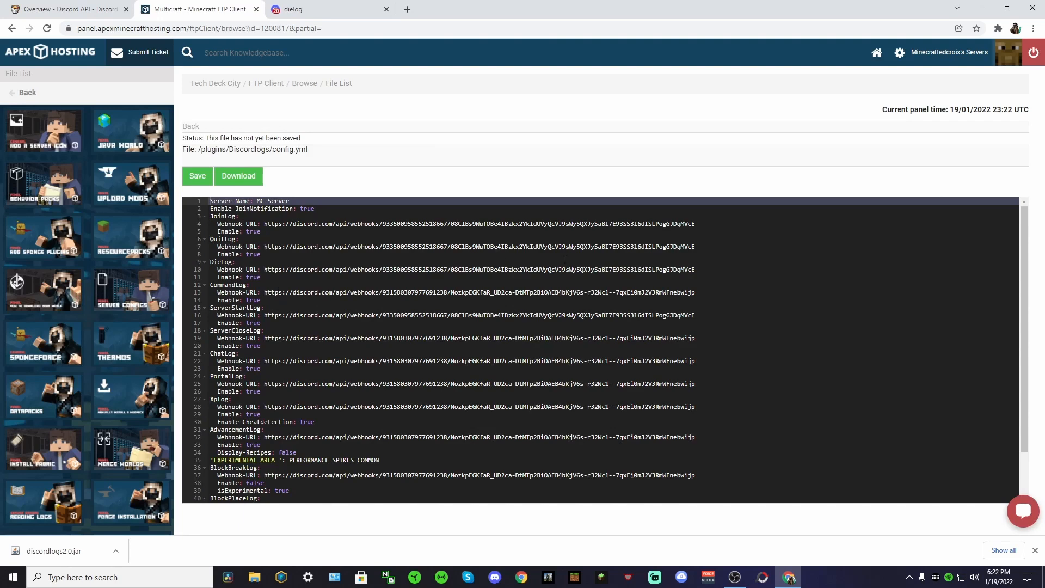
{"action": "left_click", "coordinate": [260, 277]}
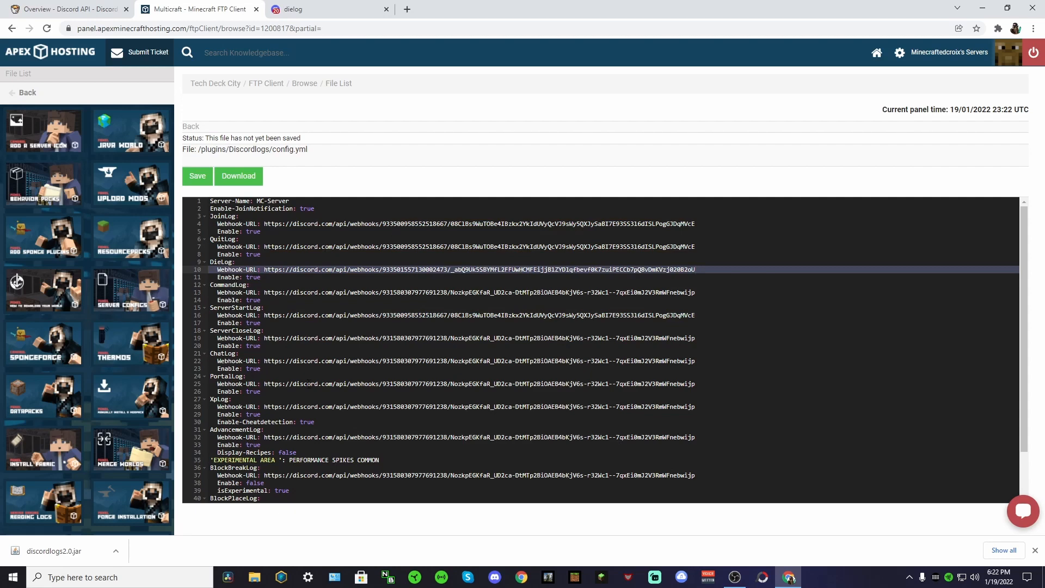
{"action": "left_click", "coordinate": [197, 176]}
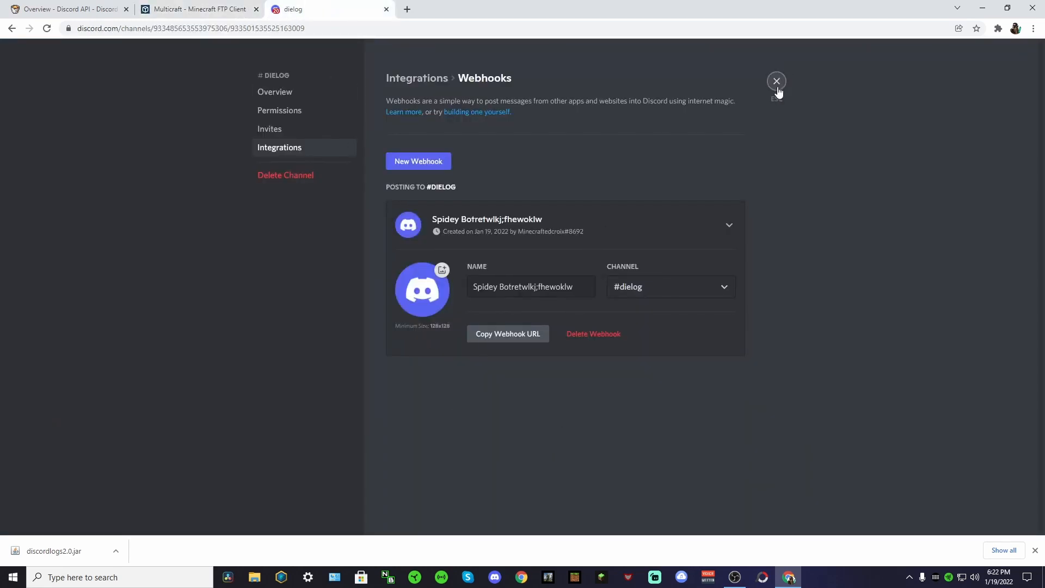
Step: Close the dielog channel settings and return to the server-log channel
{"action": "left_click", "coordinate": [776, 80]}
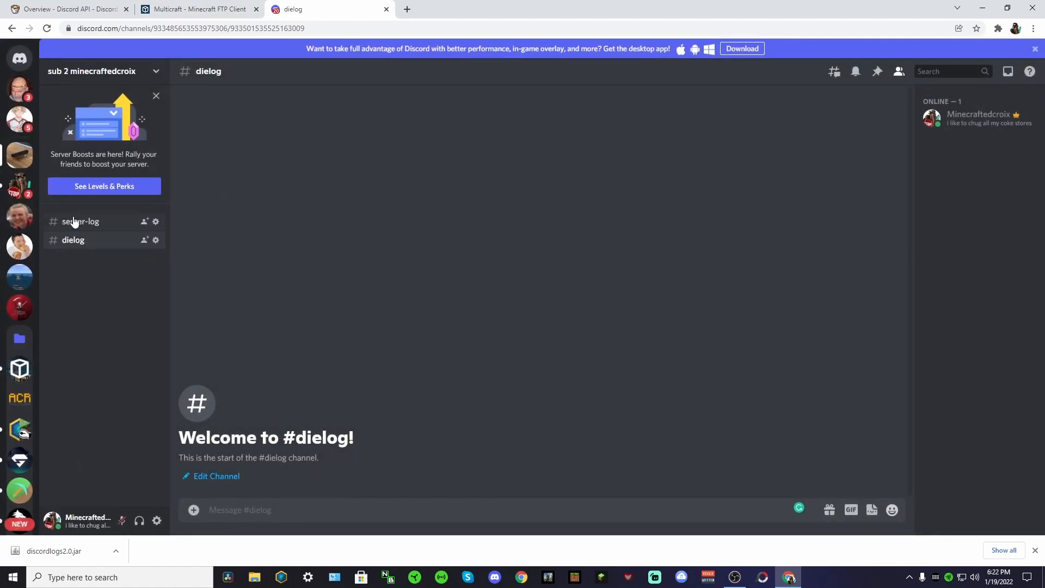
{"action": "left_click", "coordinate": [80, 221]}
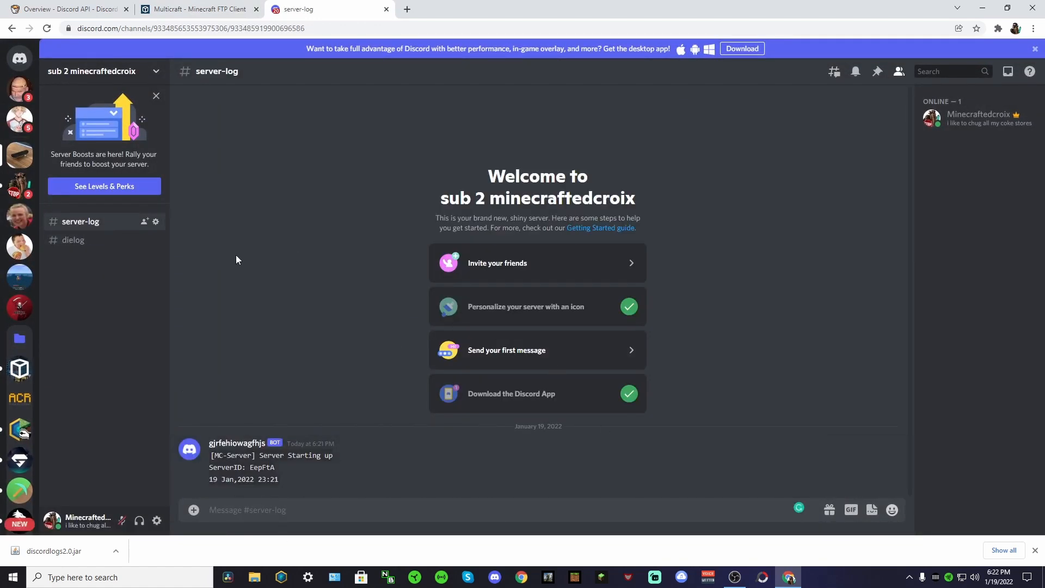
{"action": "left_click", "coordinate": [198, 9]}
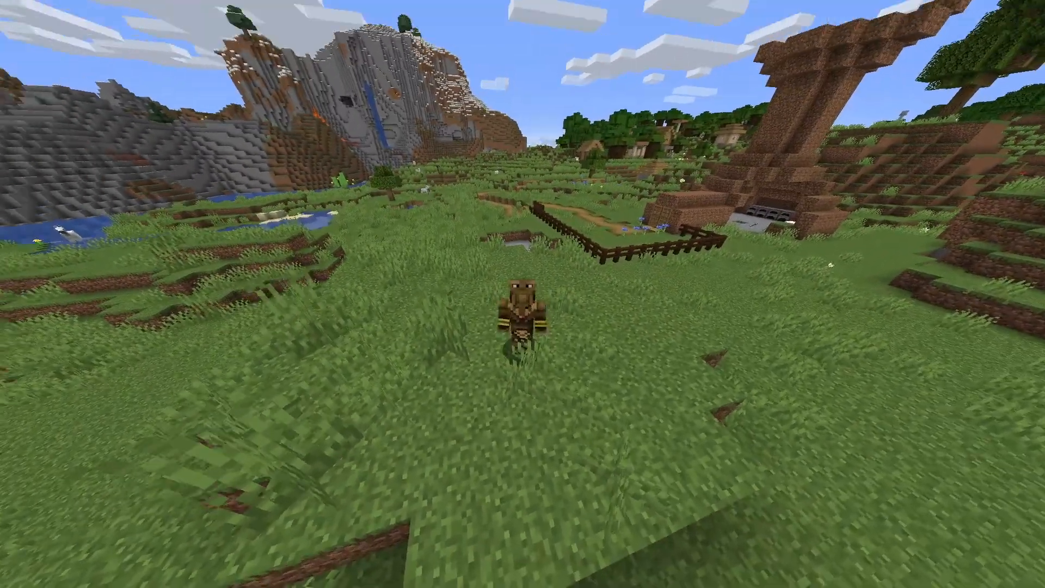
{"action": "mouse_move", "coordinate": [523, 294]}
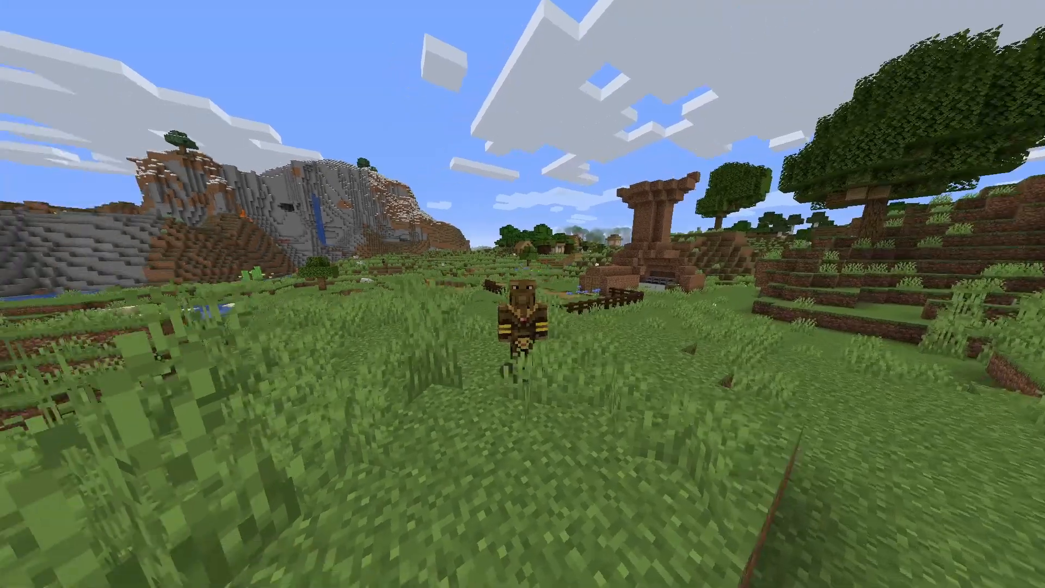